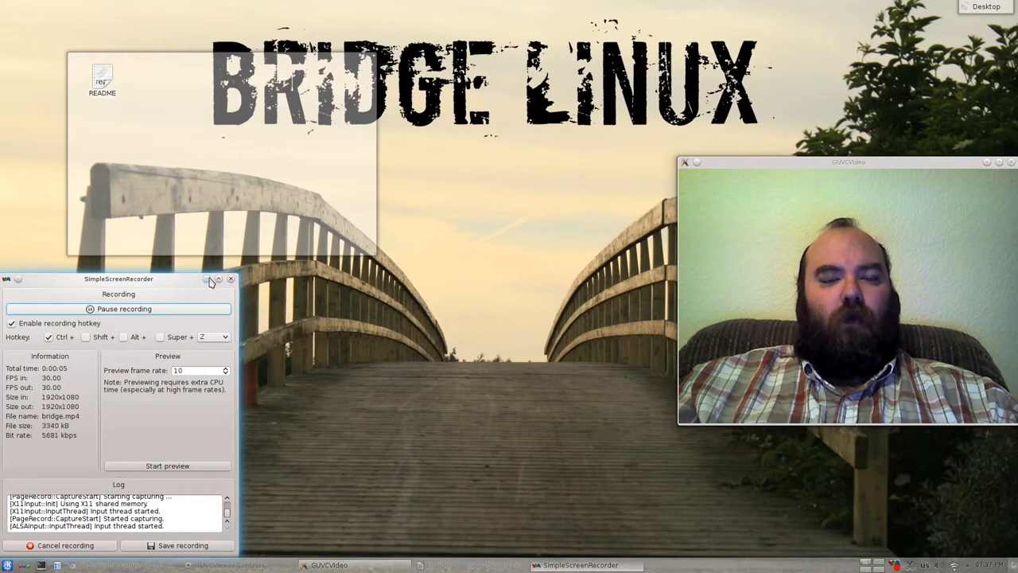
mouse_move(208, 282)
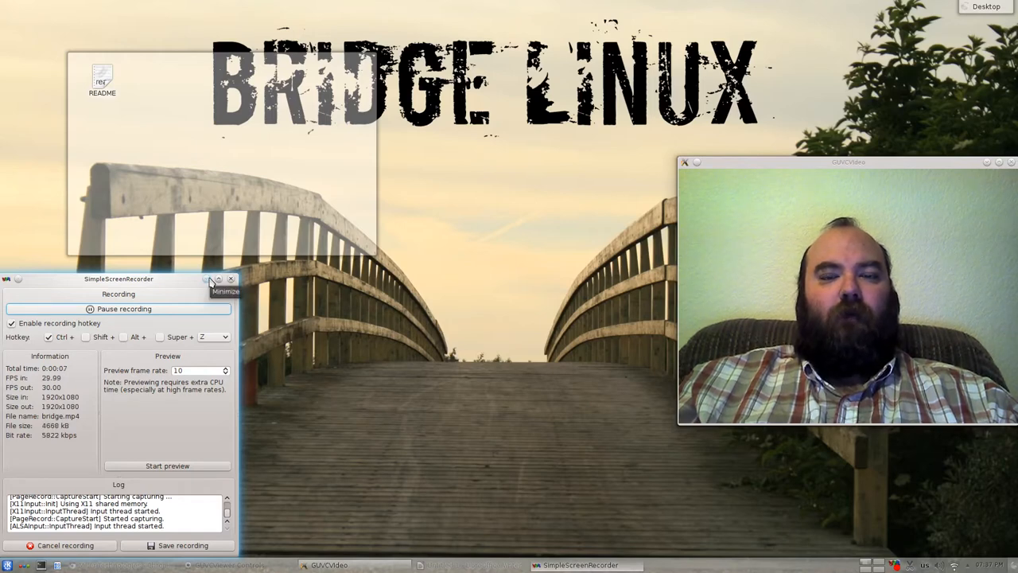
Minimize the SimpleScreenRecorder window to reveal the desktop and GUVCVideo window
click(209, 279)
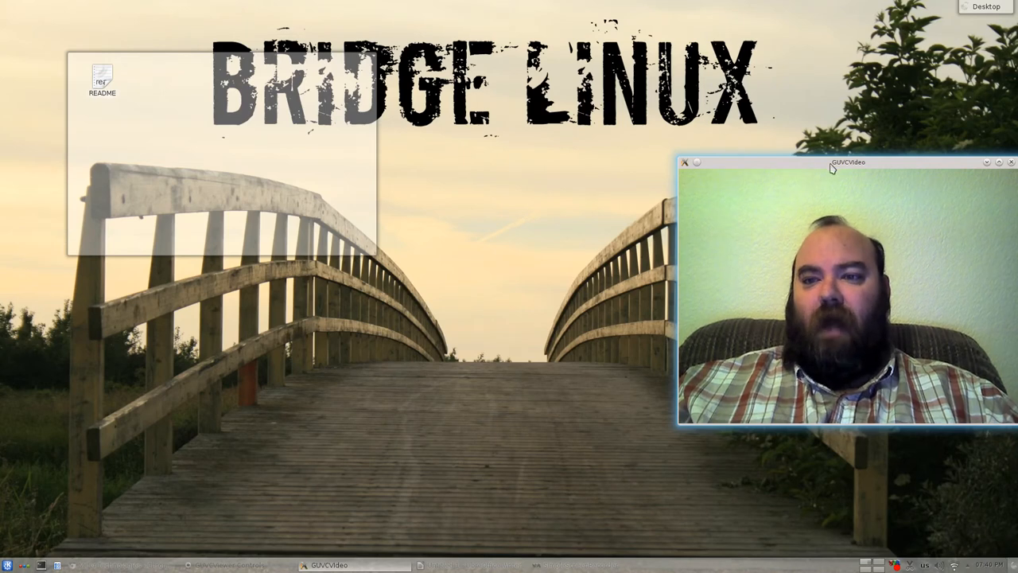
Drag the GUVCVideo webcam window slightly up and to the left
drag(847, 163, 633, 401)
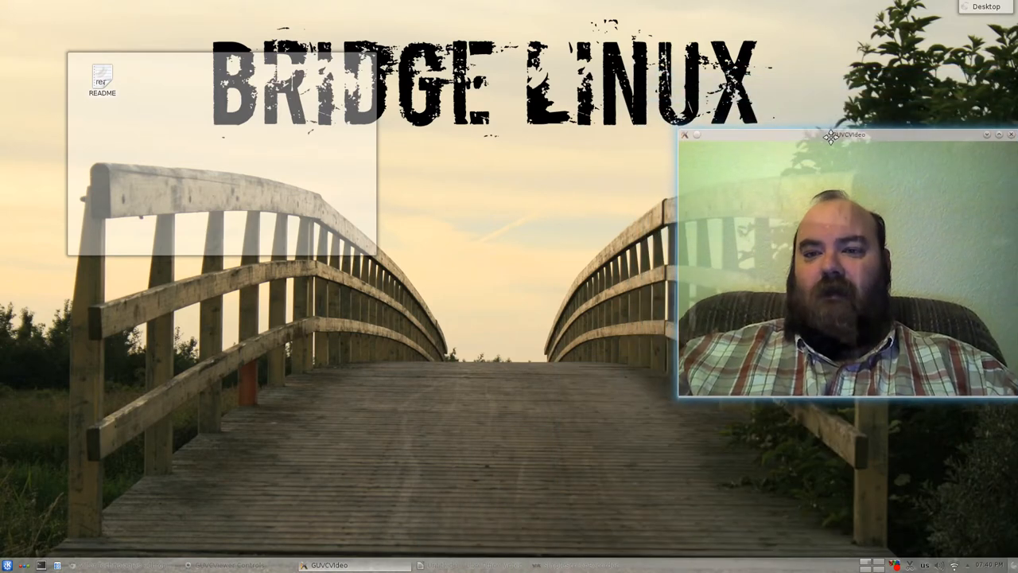
drag(847, 134, 830, 144)
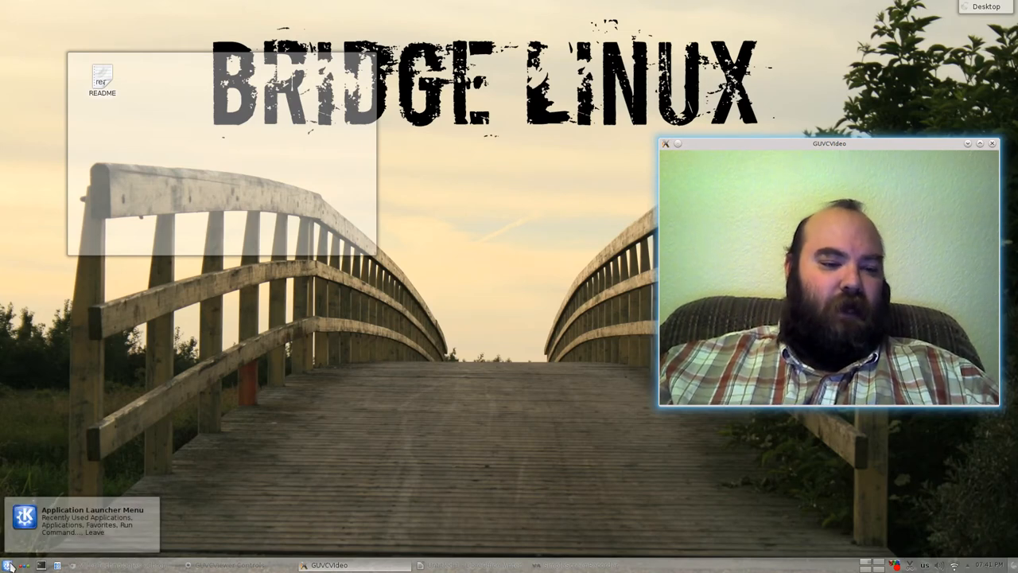
Open the K Application Launcher menu from the panel
click(9, 565)
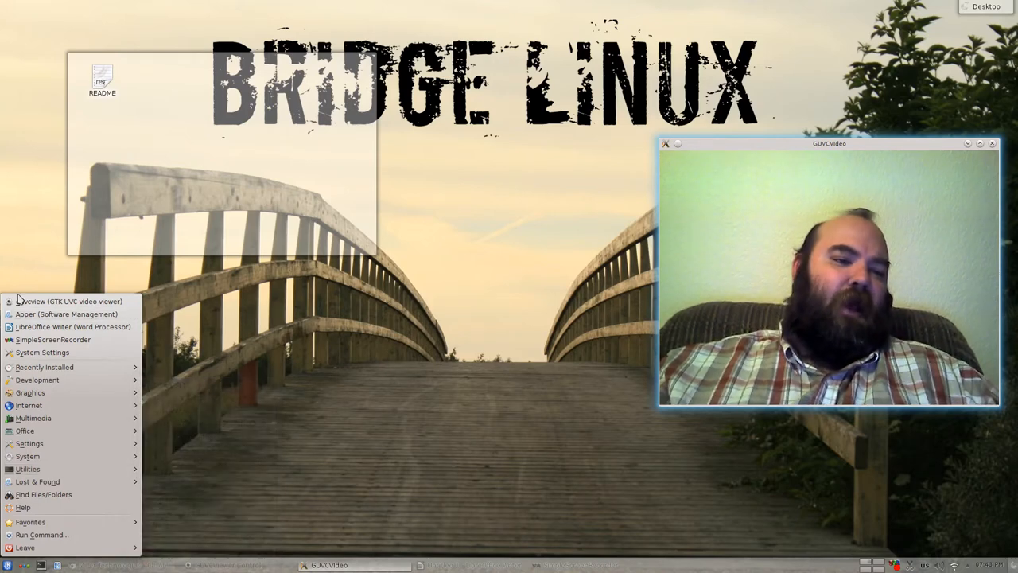
Launch Apper (Software Management) from the launcher menu
click(66, 313)
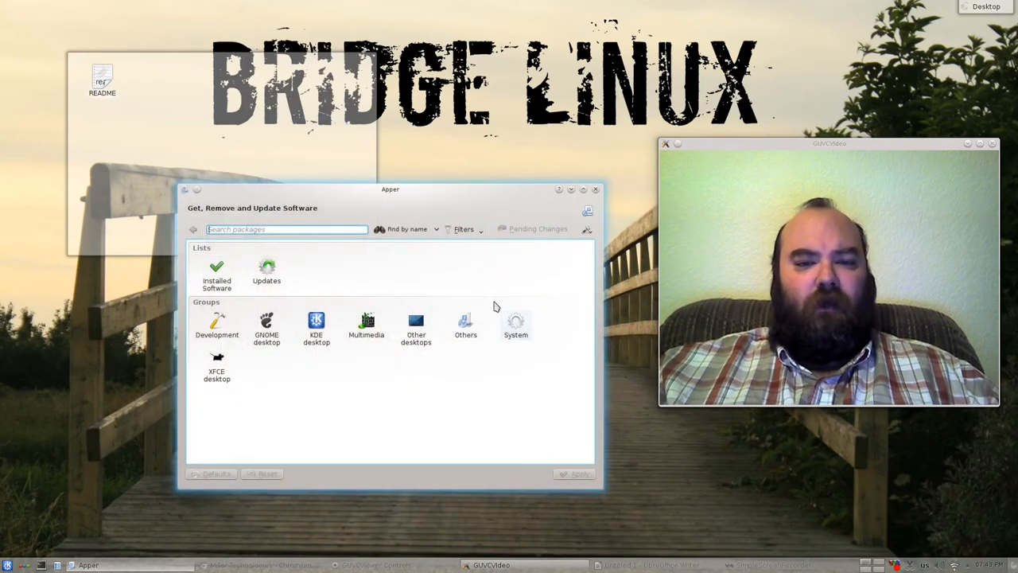
mouse_move(412, 402)
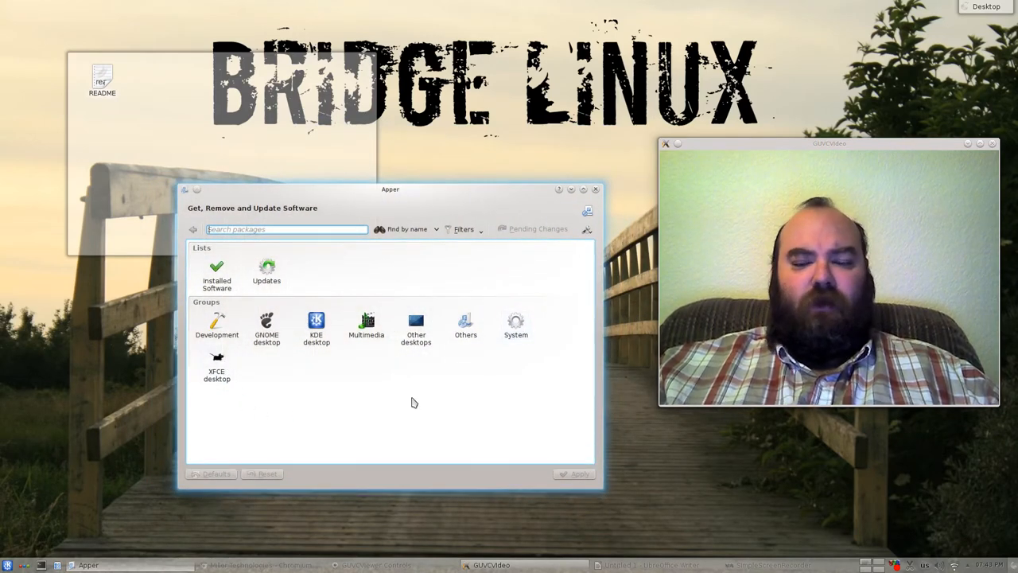
mouse_move(466, 316)
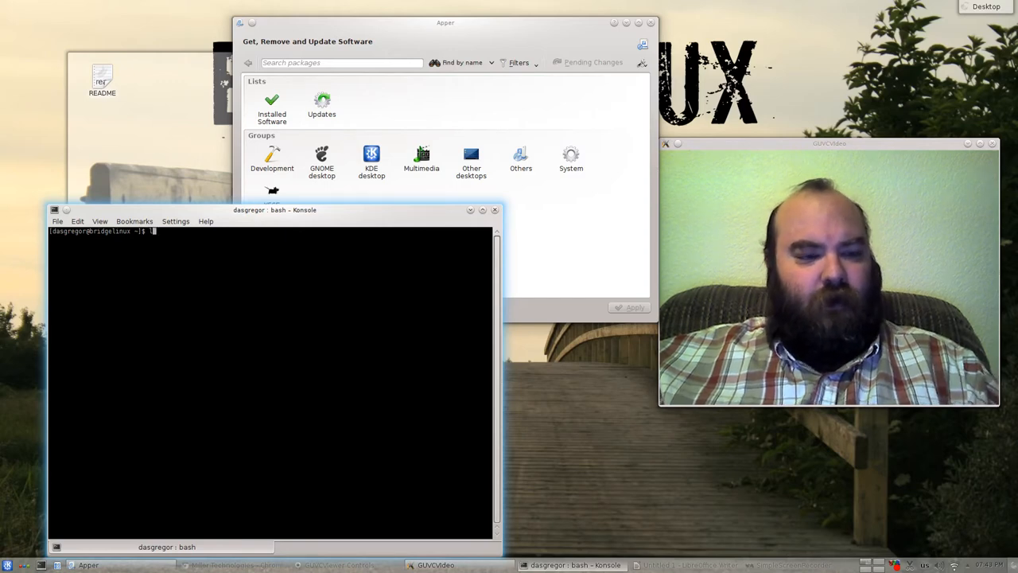
Enter the command 'nano -w /etc/pacman.conf' at the Konsole prompt
text(nano -w /et)
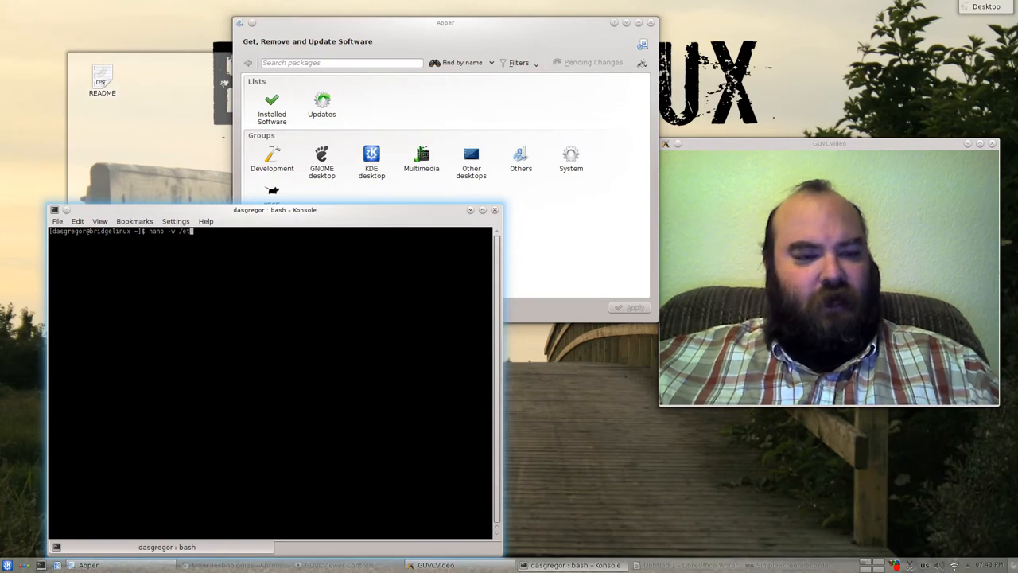
text(c/pacman.con)
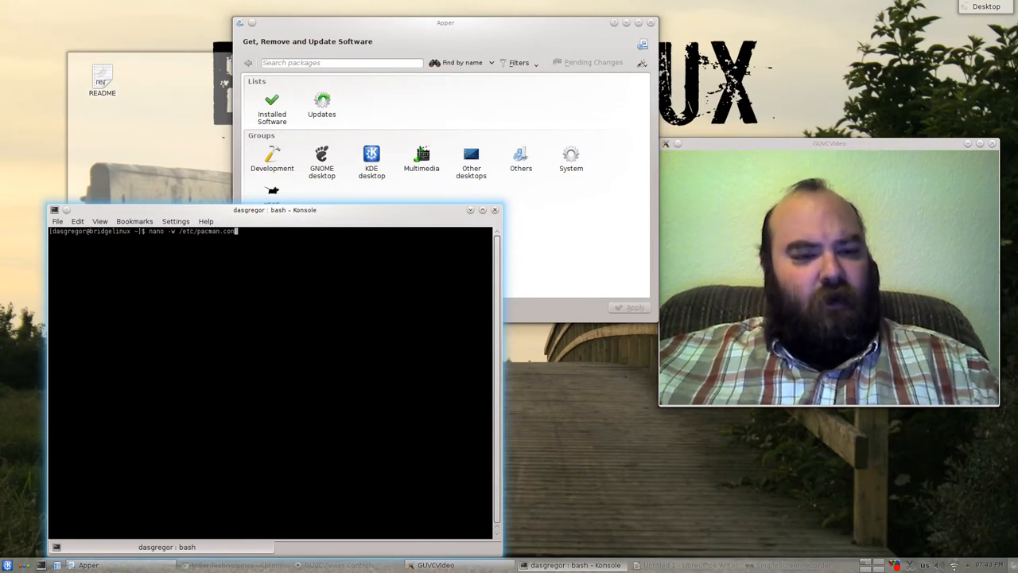
Open pacman.conf in nano, scroll to the repository sections, then exit nano
key(Return)
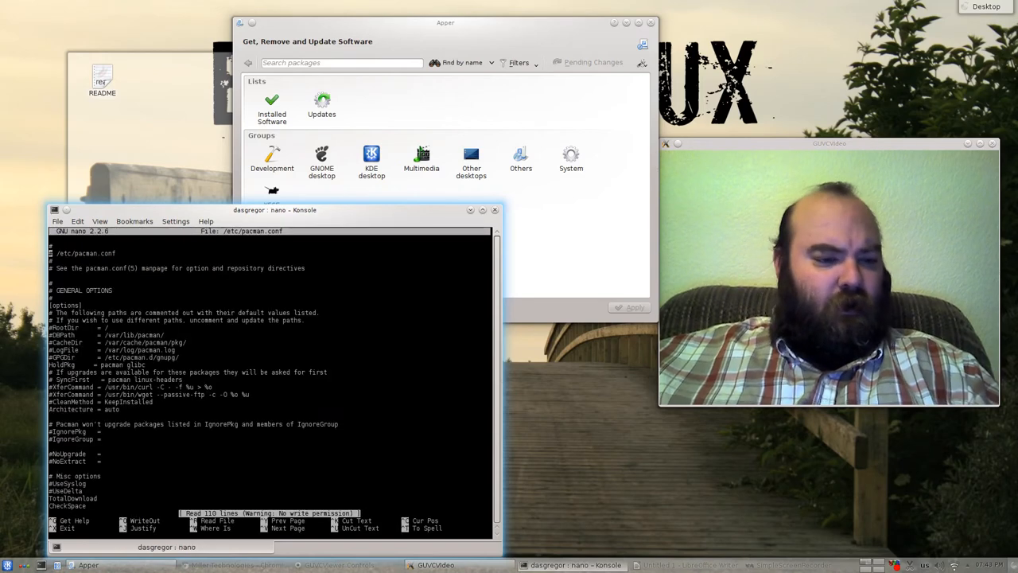
scroll(down, 3)
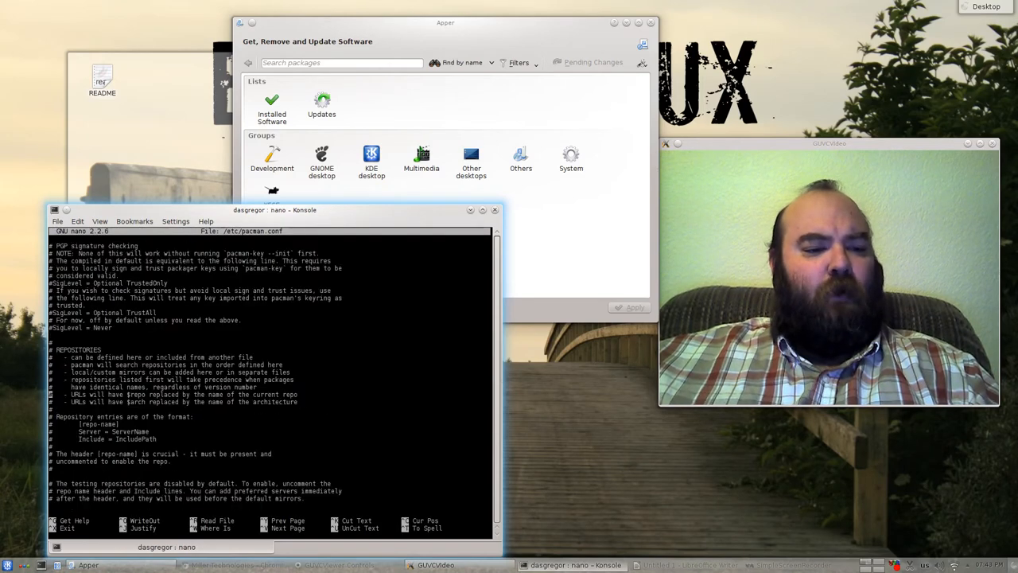
scroll(down, 3)
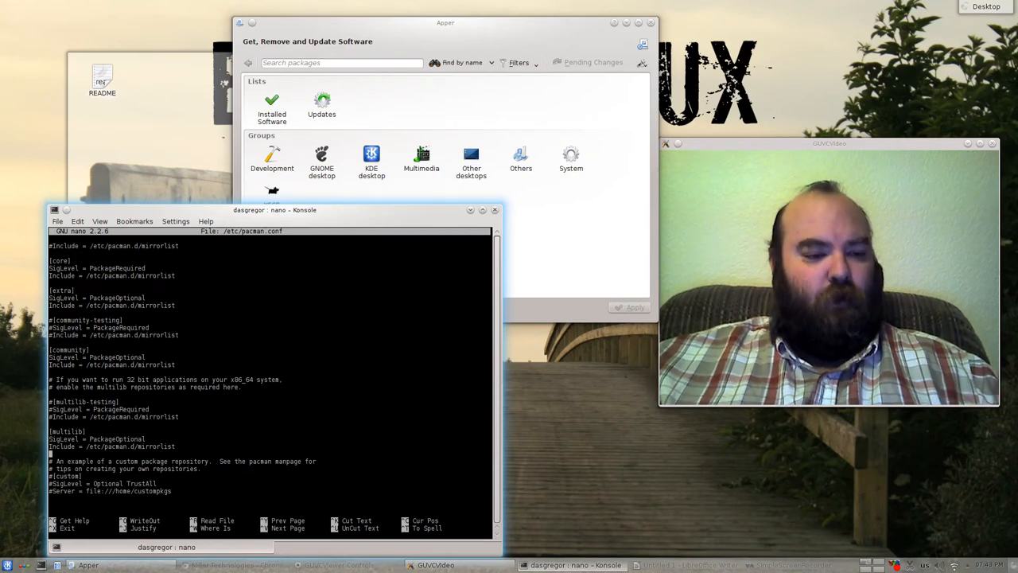
key(ctrl+x)
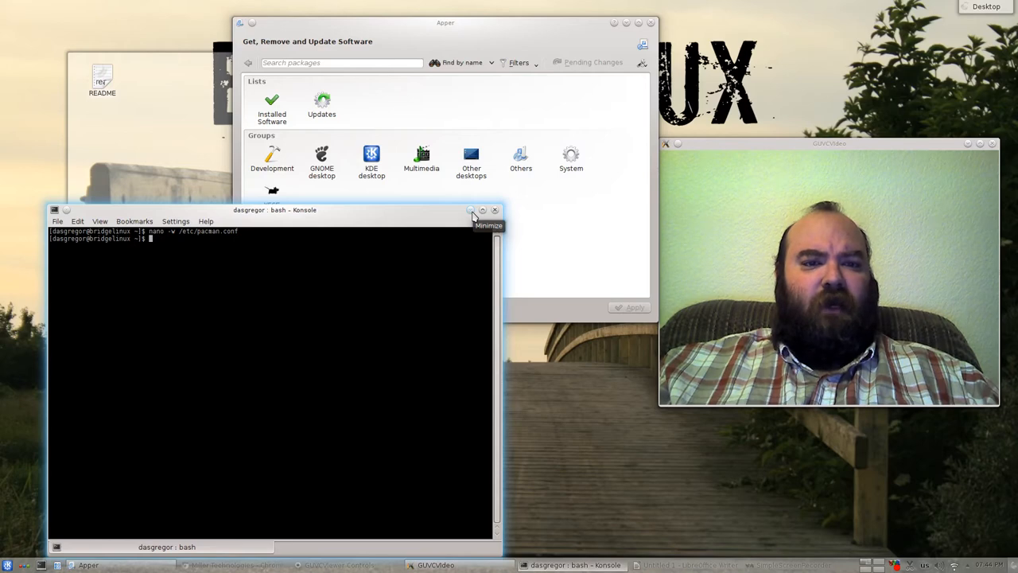
Close the Apper software manager window
click(471, 210)
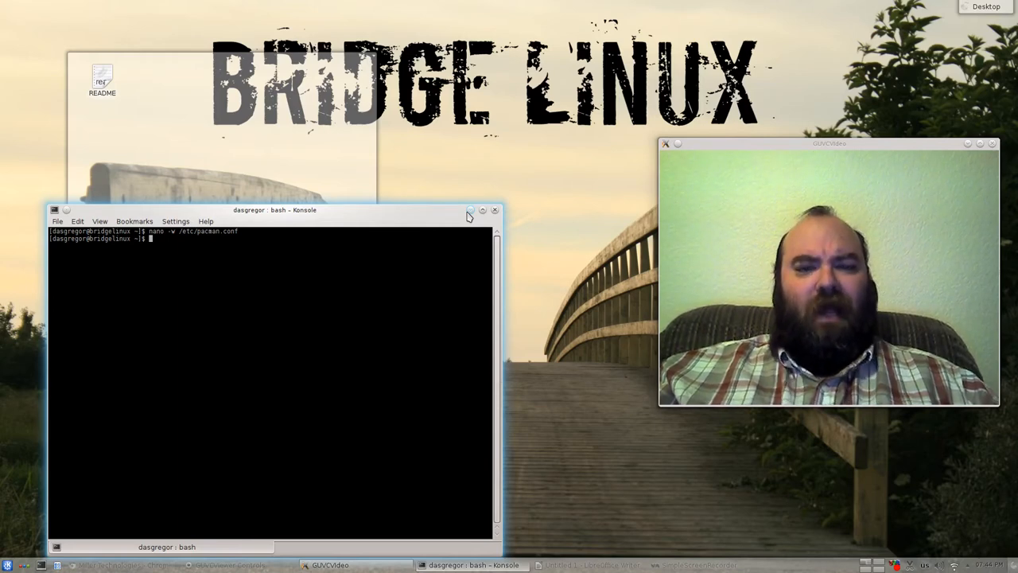
Minimize Konsole, lower the Writer notes window, and open the forum hyperlink
click(495, 210)
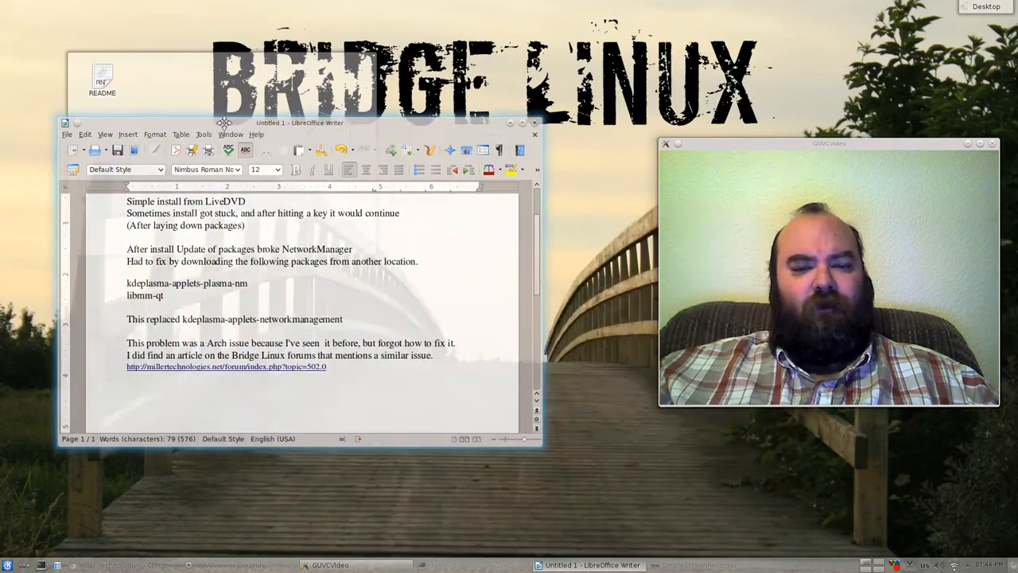
drag(299, 123, 300, 192)
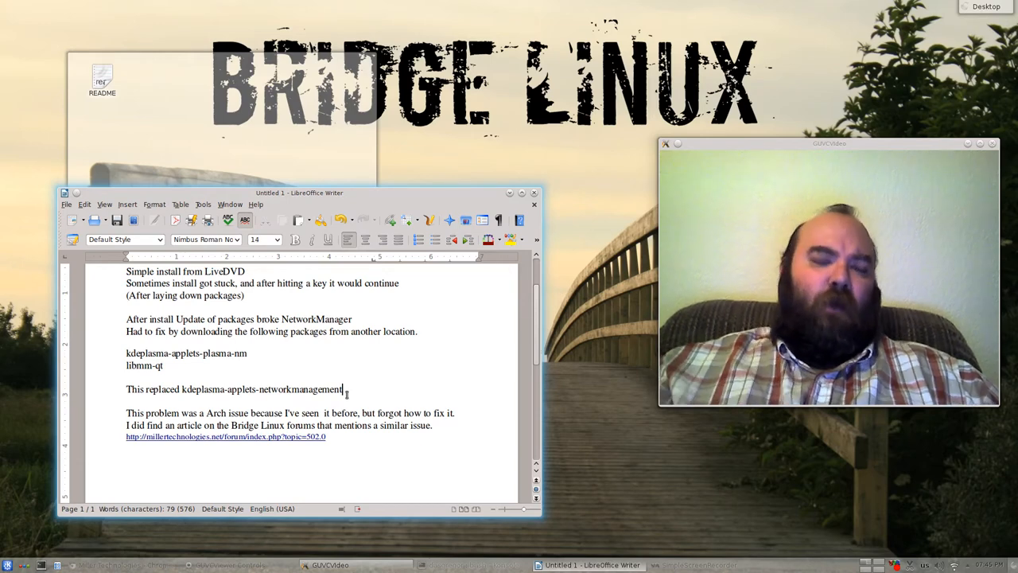
mouse_move(225, 436)
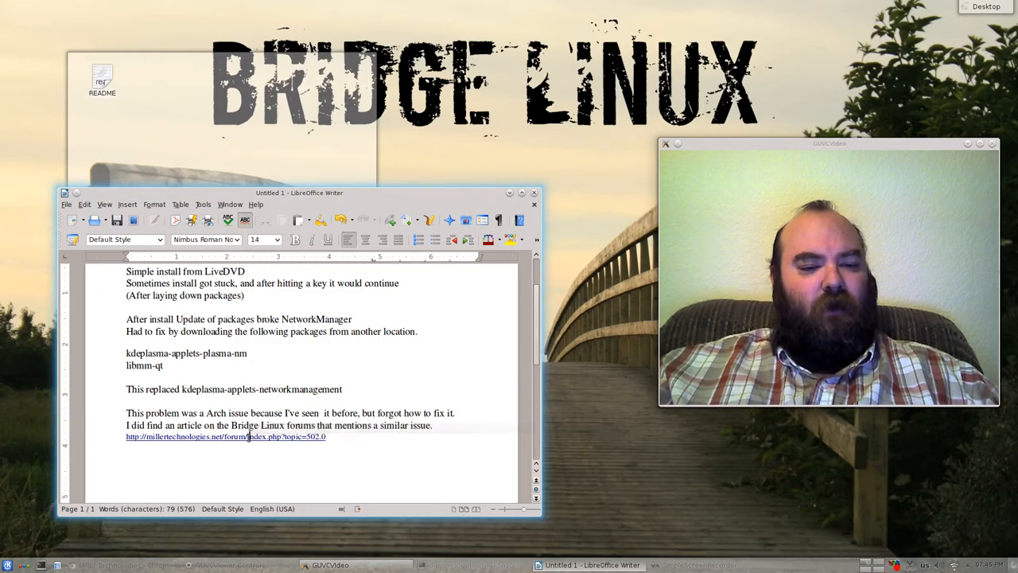
right_click(250, 436)
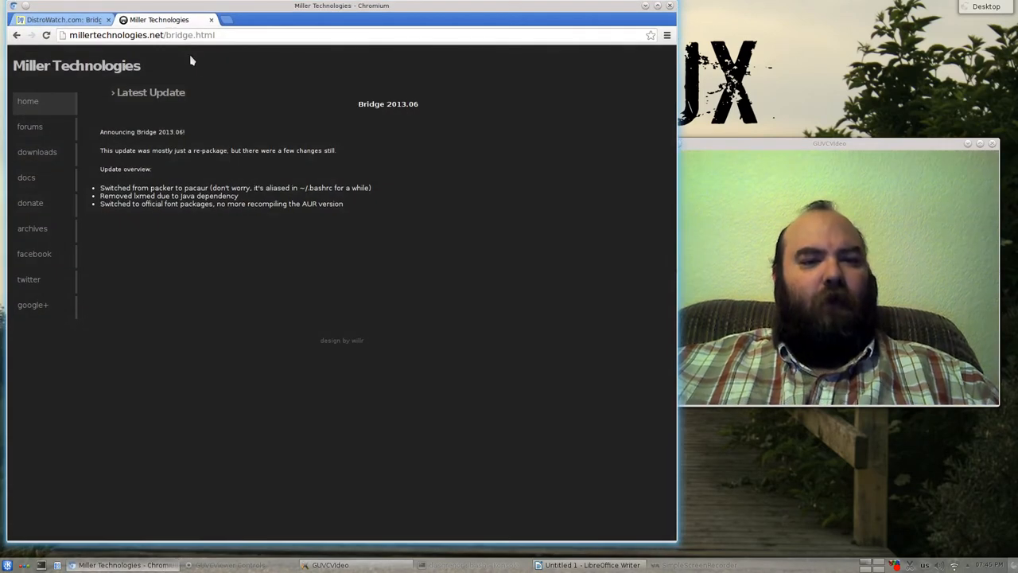
Go to the Miller Technologies forum and browse the Update Notices board topics
click(29, 125)
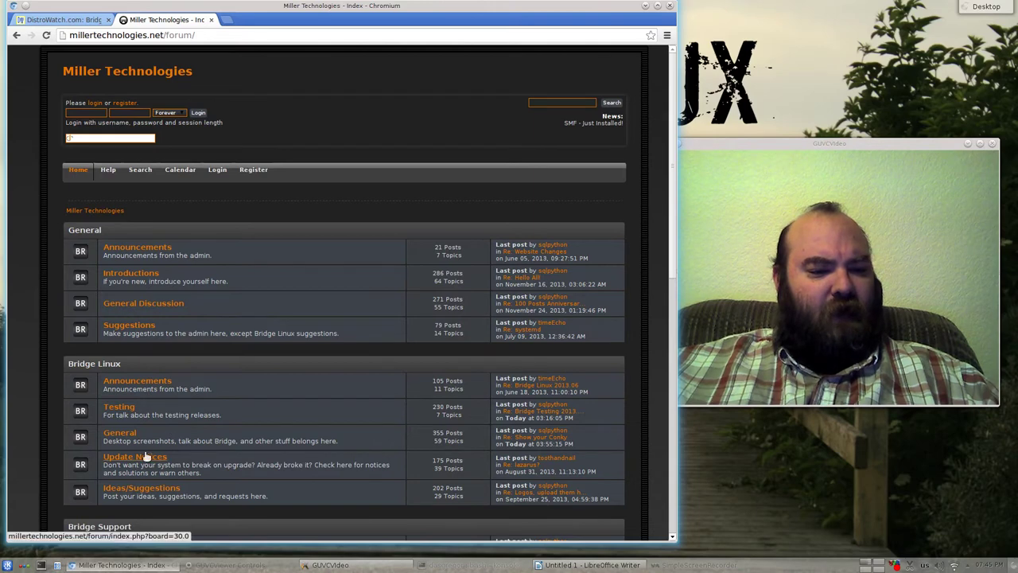
click(134, 456)
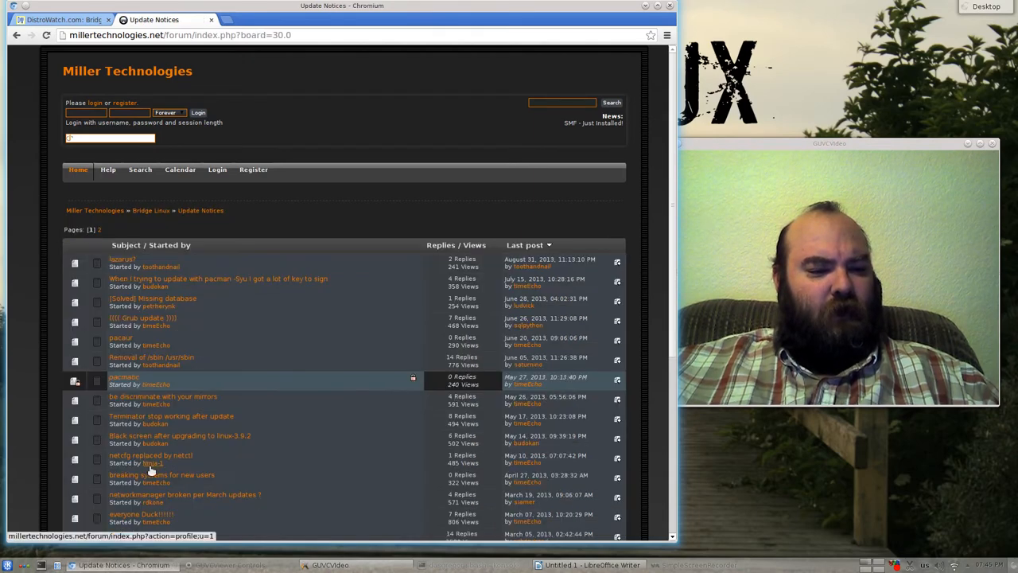
scroll(down, 3)
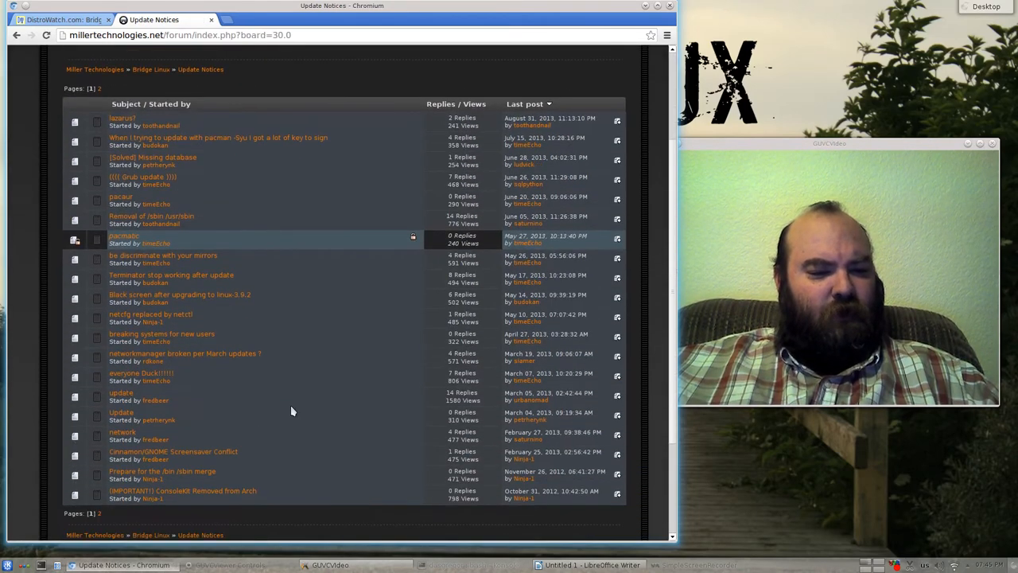
mouse_move(202, 353)
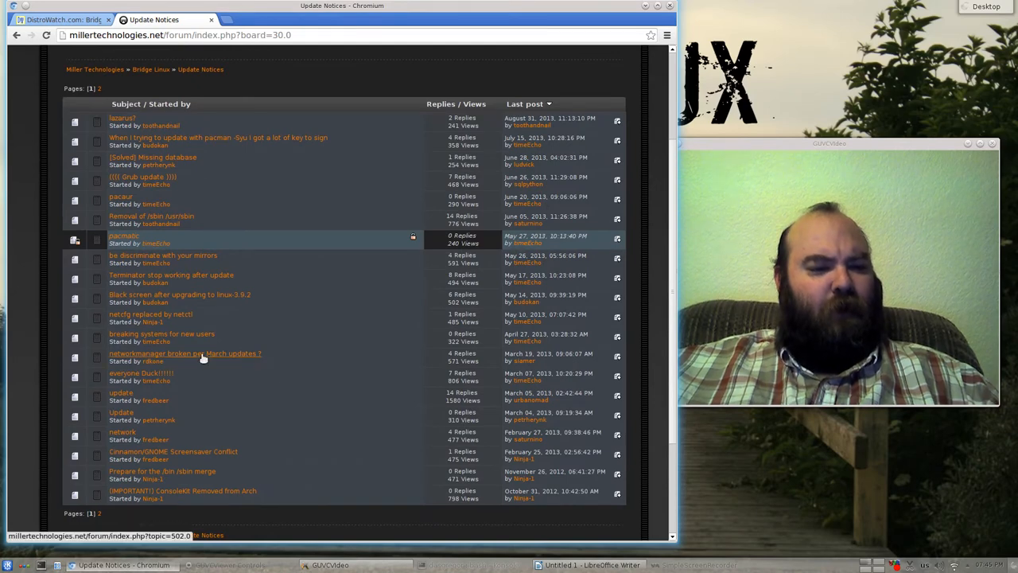
Open 'networkmanager broken per March updates ?' and read through its replies
click(185, 353)
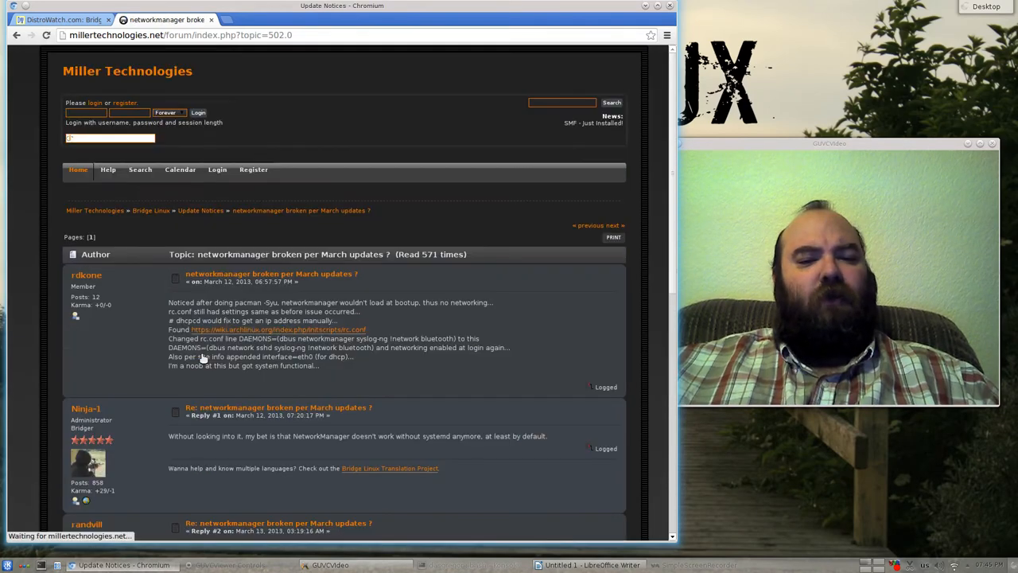
scroll(down, 3)
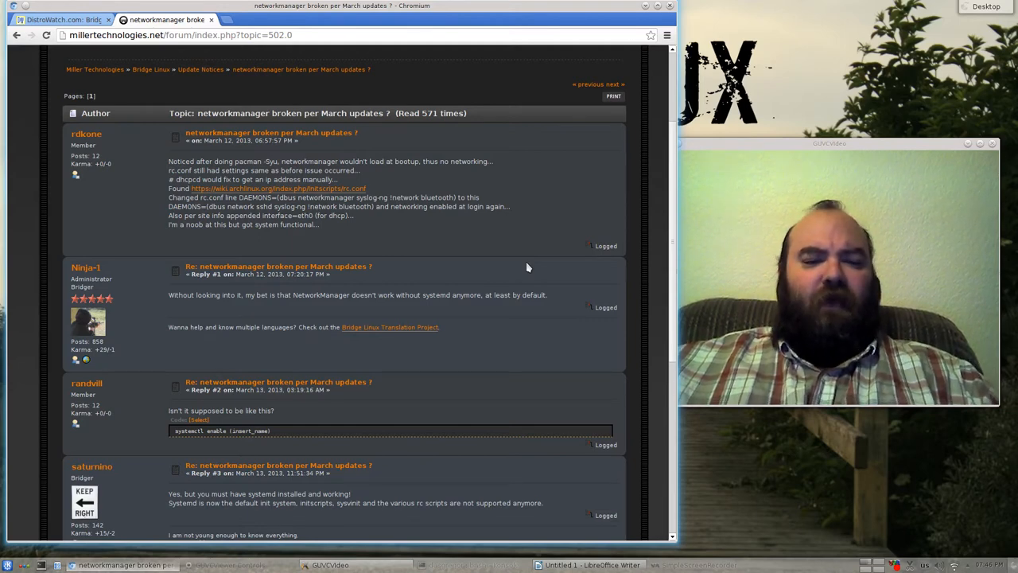
scroll(down, 3)
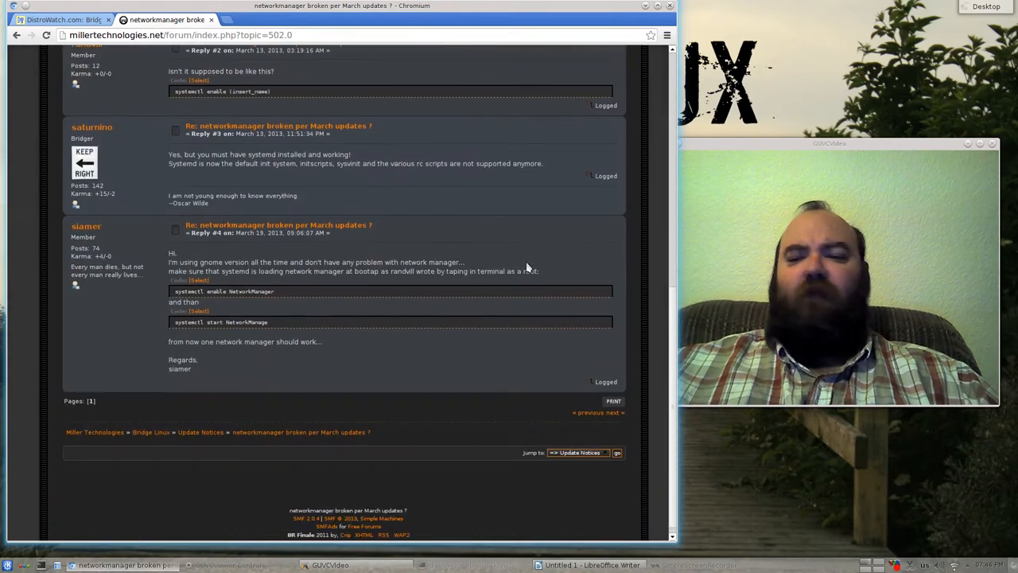
scroll(down, 3)
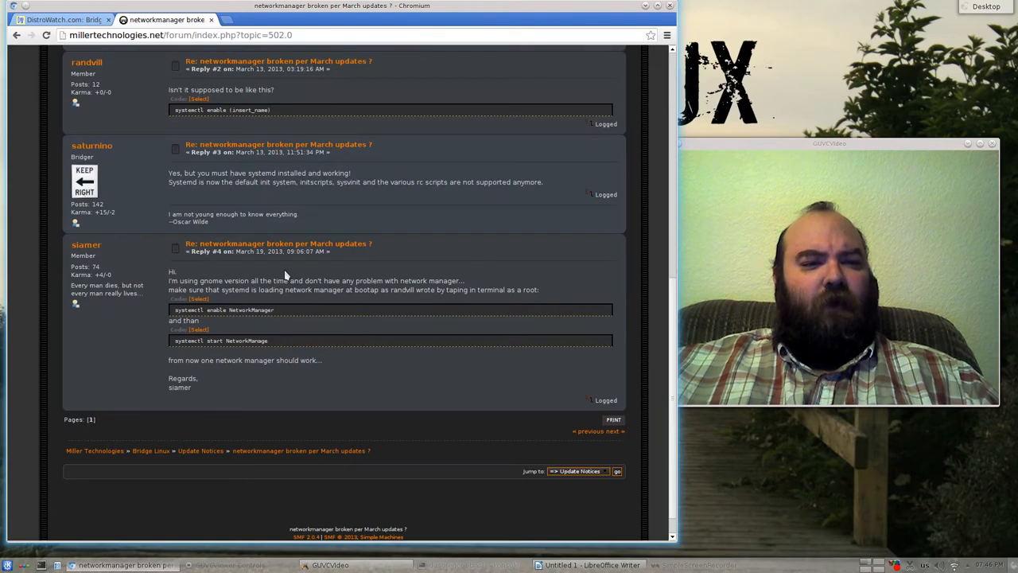
scroll(up, 3)
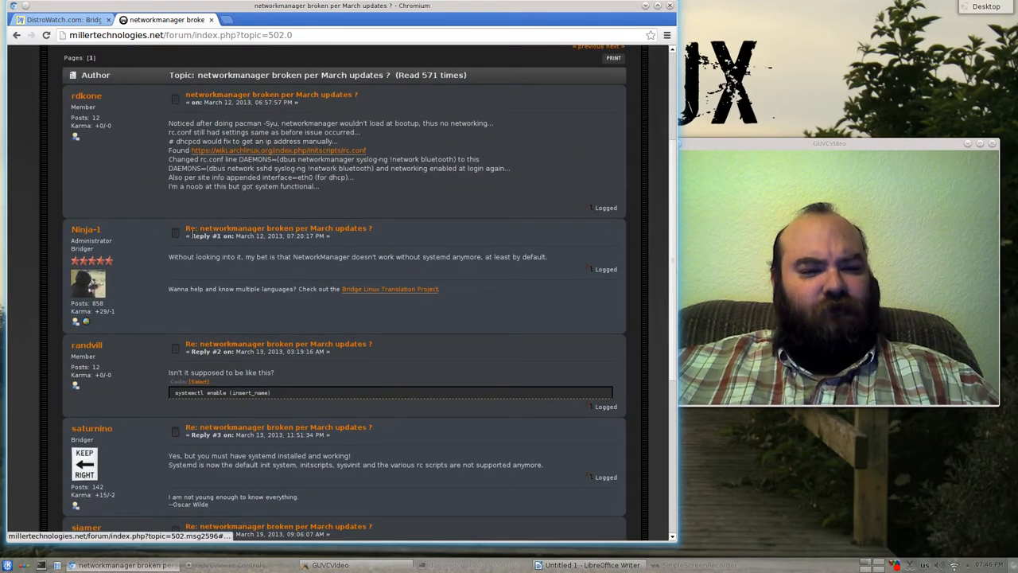
mouse_move(488, 297)
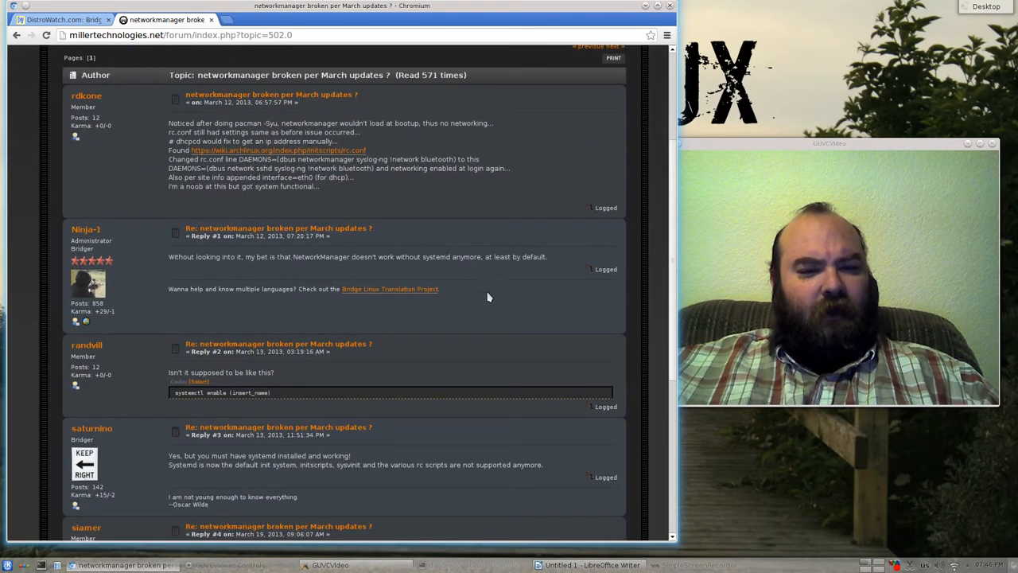
mouse_move(287, 421)
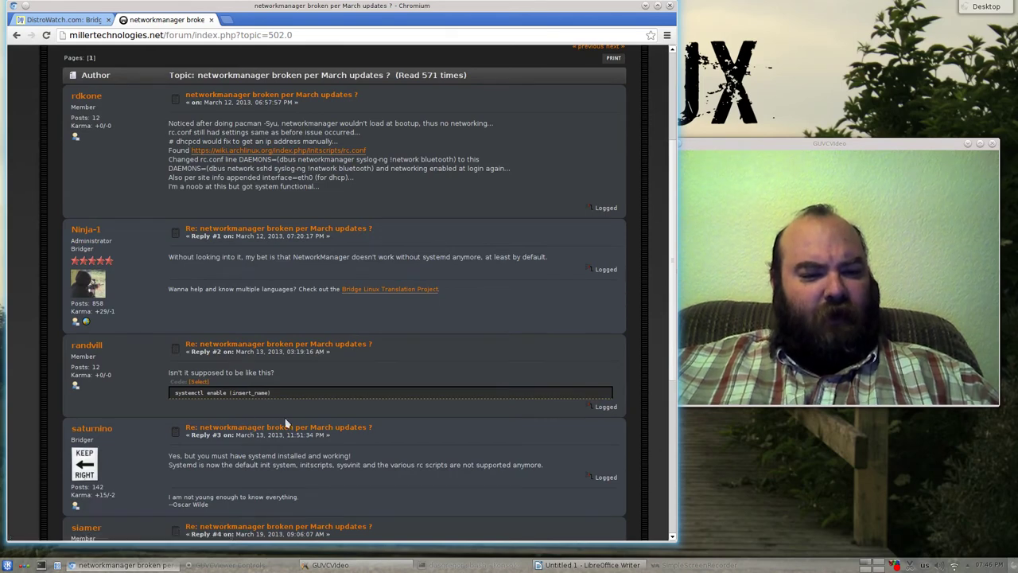
scroll(down, 3)
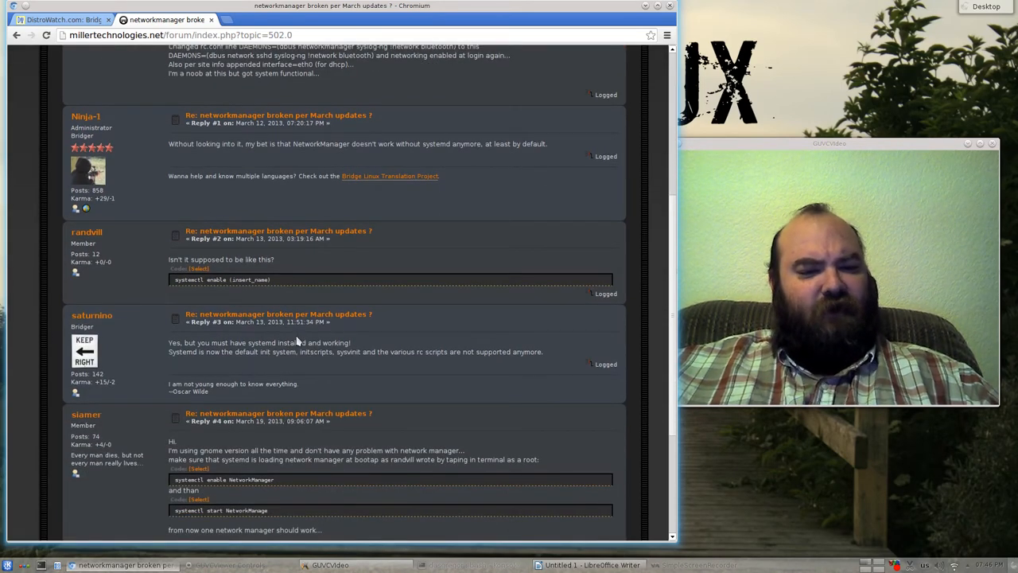
mouse_move(225, 366)
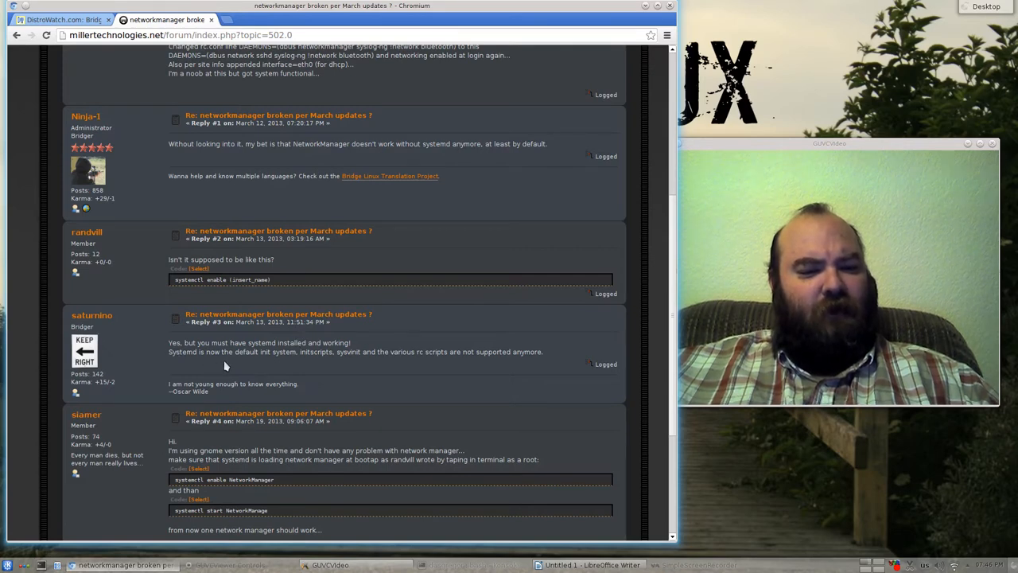
mouse_move(322, 366)
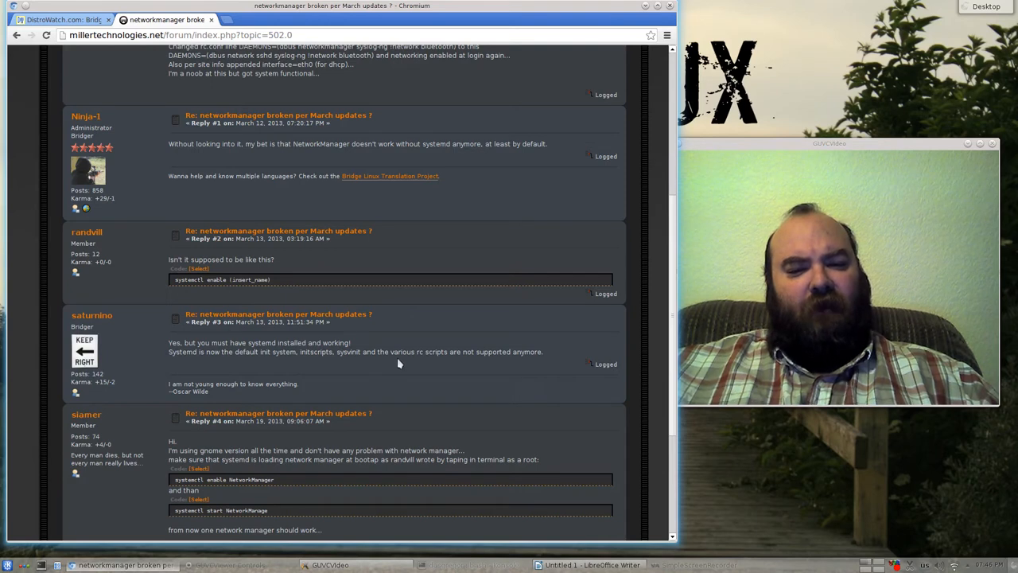
mouse_move(494, 363)
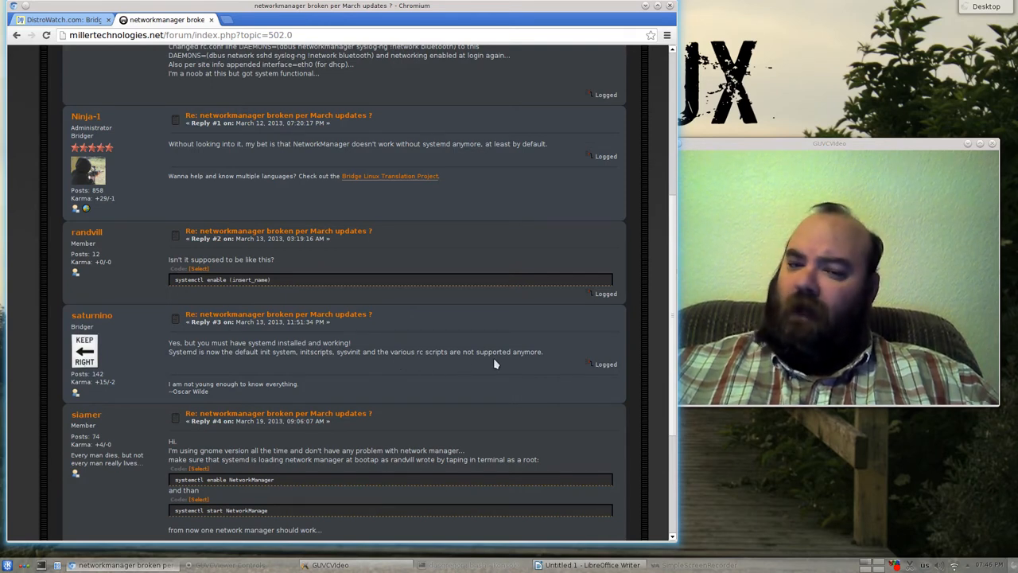
mouse_move(460, 364)
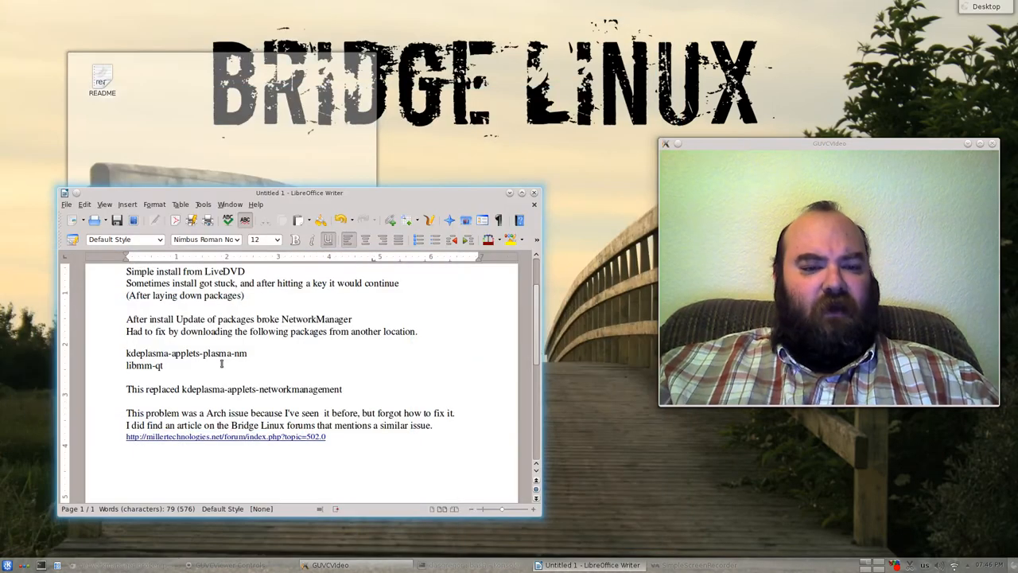
Select the kdeplasma-applets-plasma-nm and libmm-qt lines, then move the Writer notes window right
drag(125, 353, 163, 365)
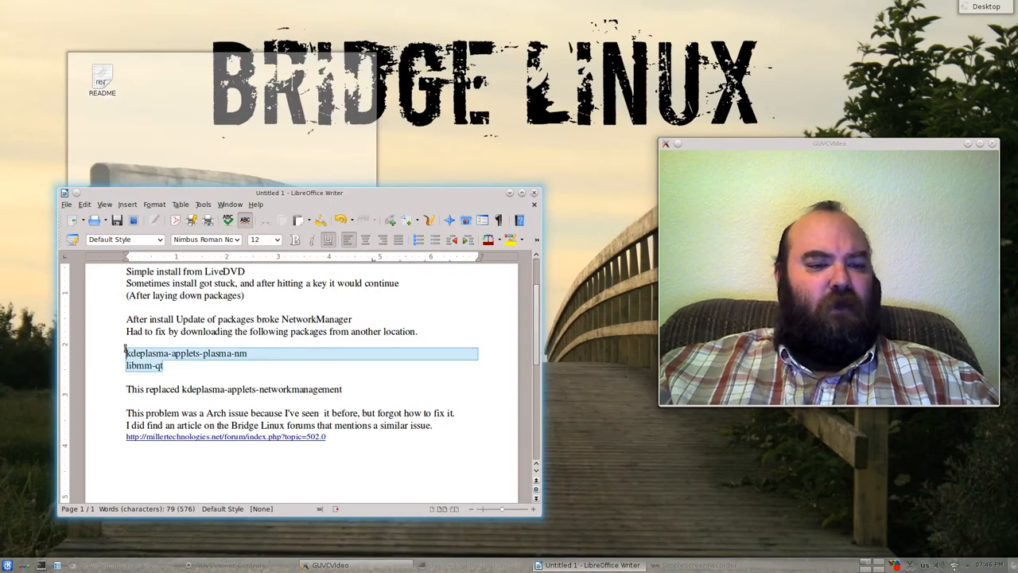
click(260, 238)
text(14)
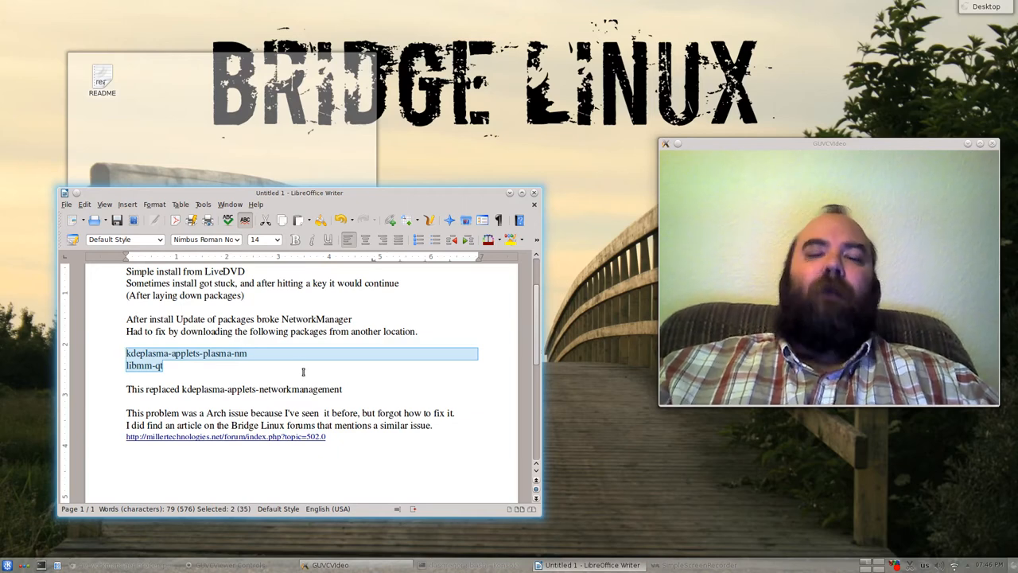
drag(300, 193, 316, 206)
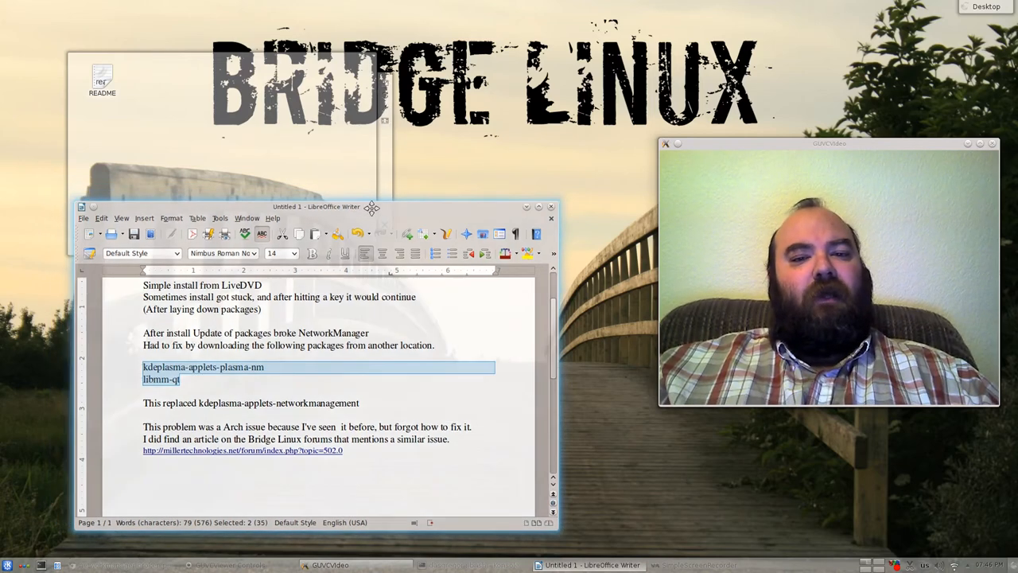
drag(316, 206, 354, 193)
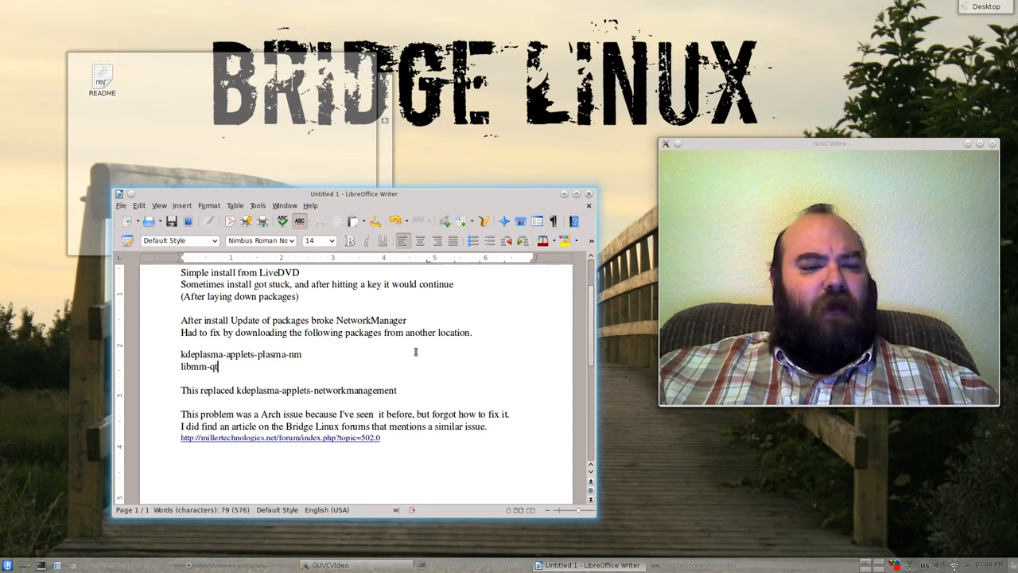
scroll(up, 3)
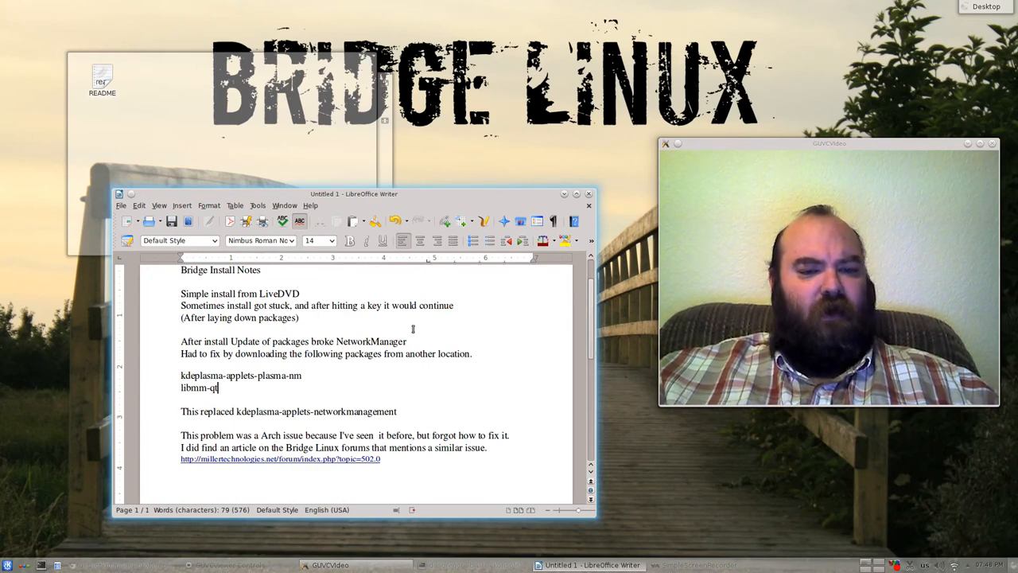
click(565, 194)
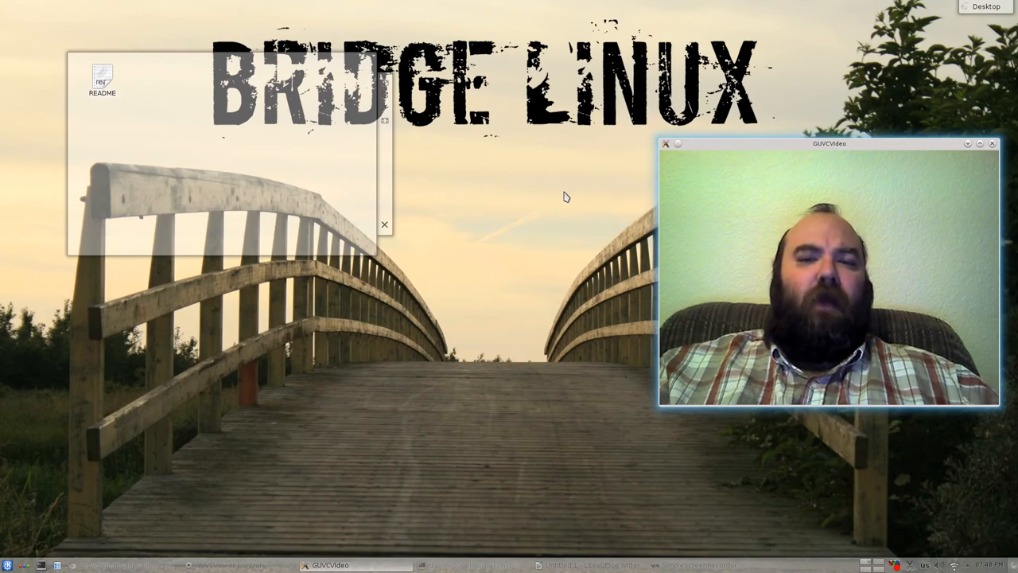
mouse_move(109, 472)
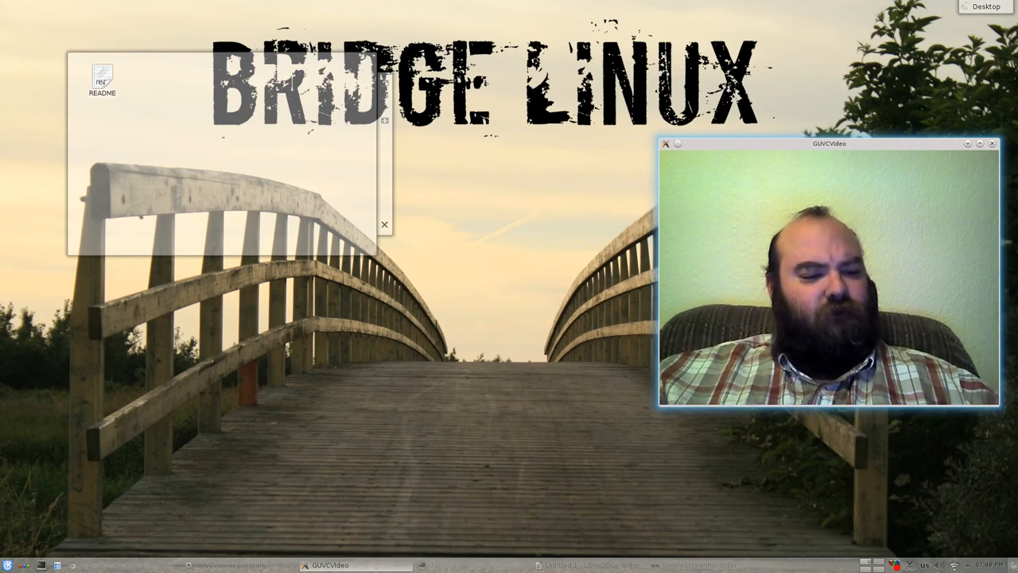
mouse_move(7, 565)
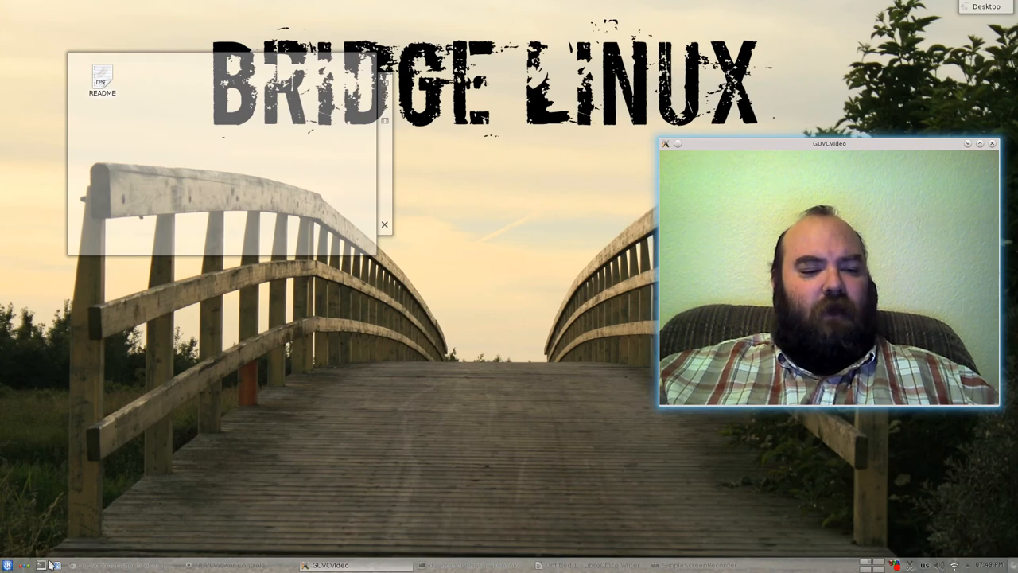
mouse_move(41, 564)
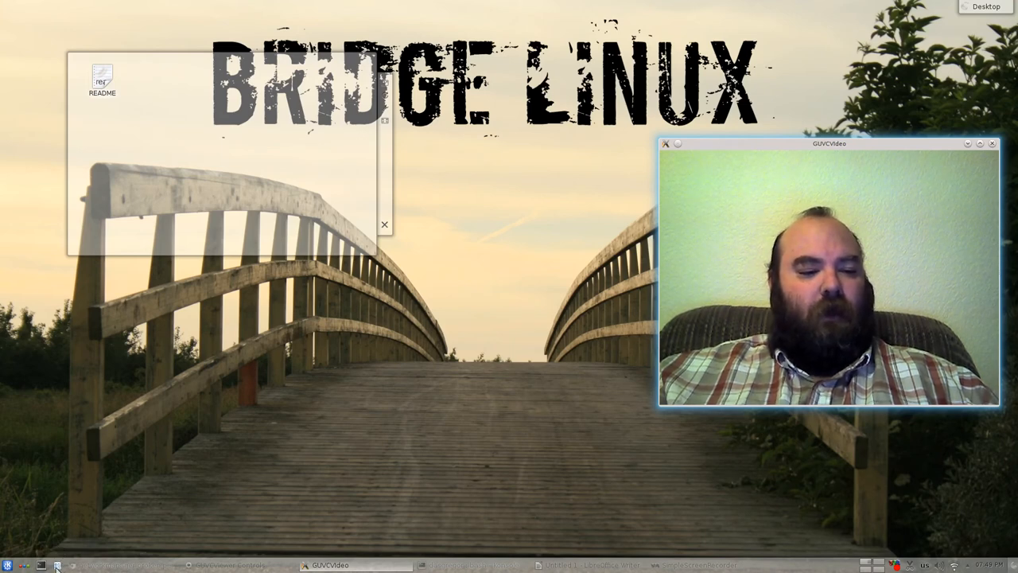
Open Downloads in Dolphin and delete the duplicate simplescreenrecorder (1).tar.gz archive
click(55, 565)
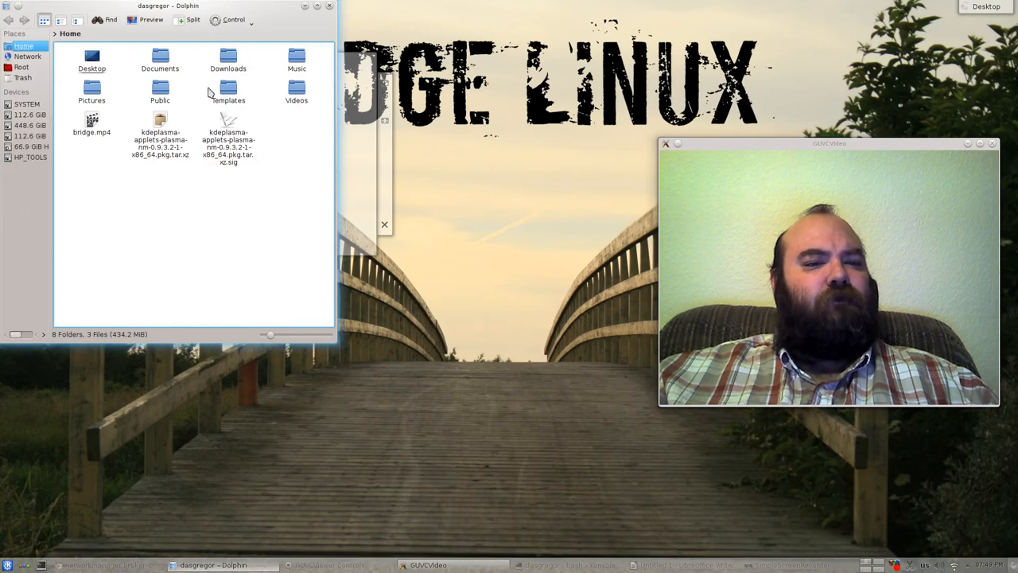
double_click(228, 60)
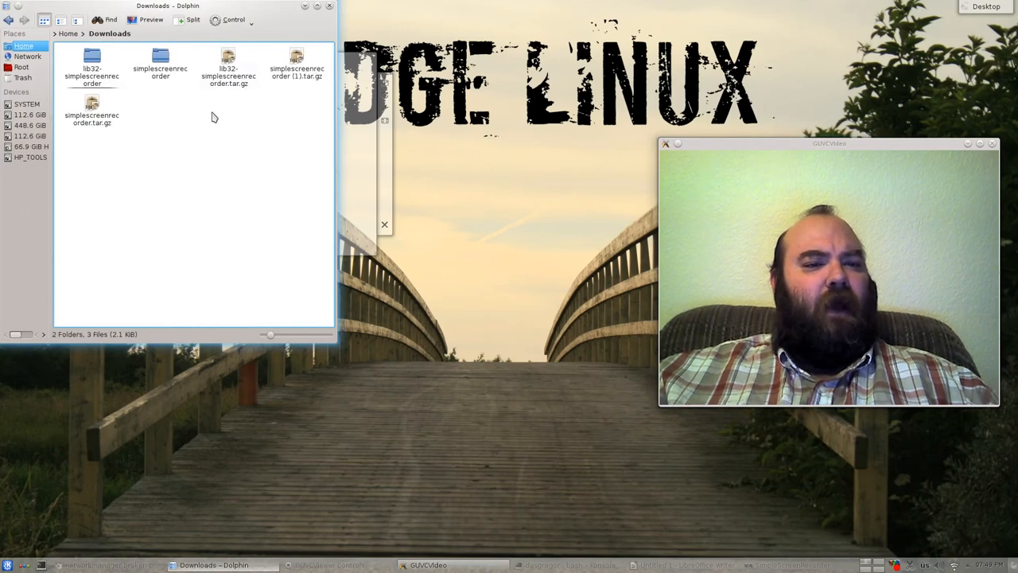
mouse_move(107, 176)
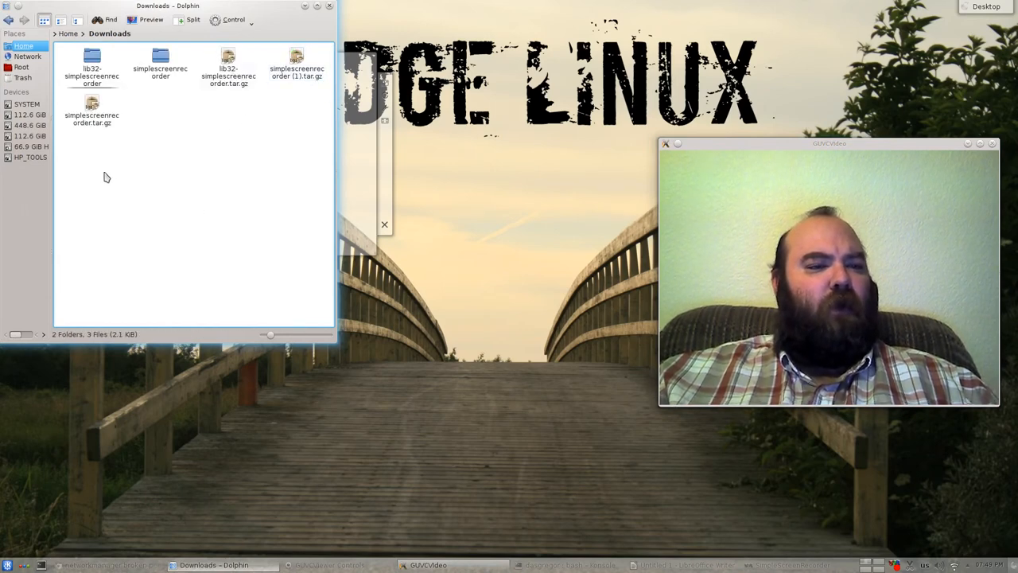
mouse_move(206, 80)
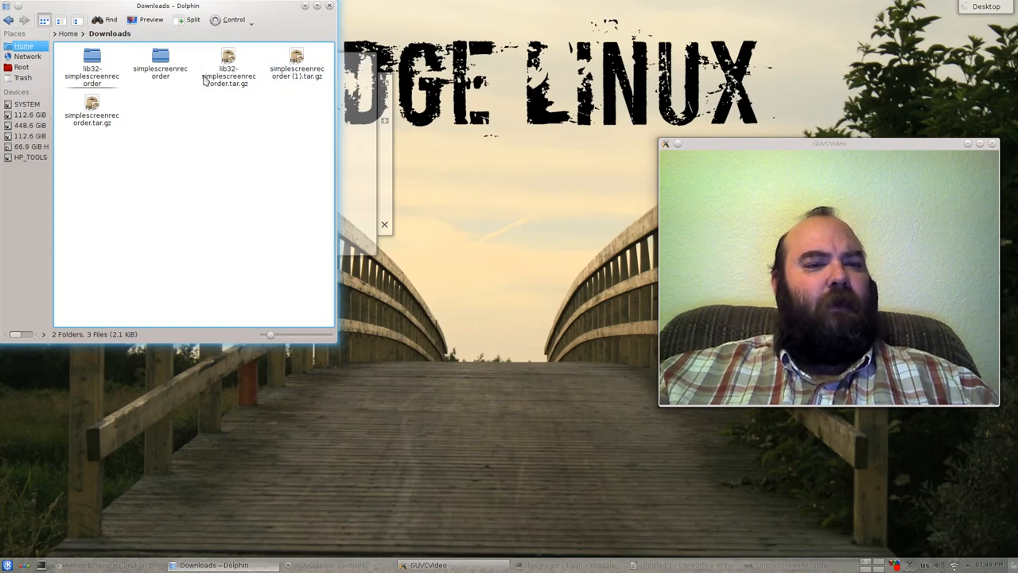
click(228, 68)
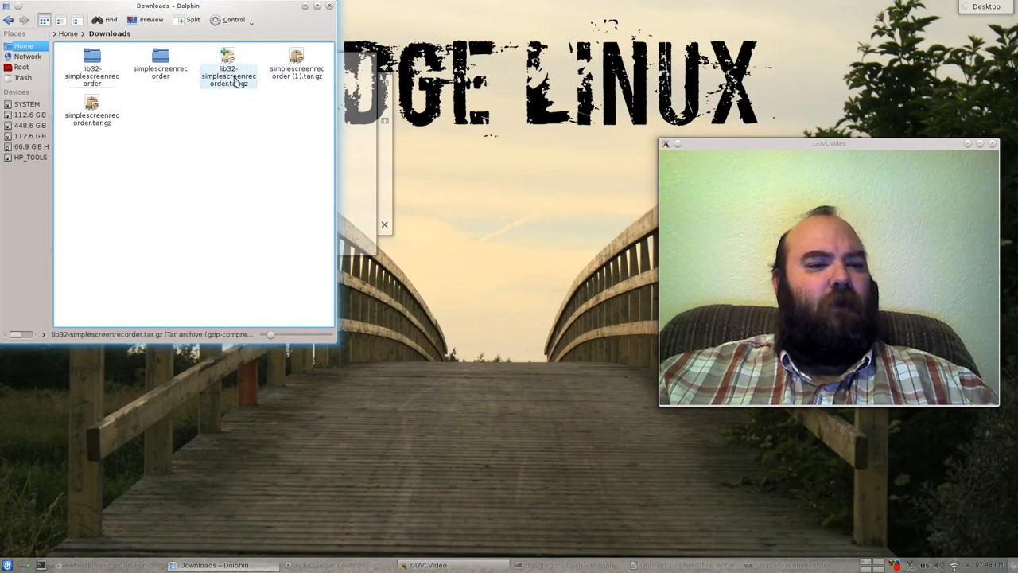
right_click(296, 63)
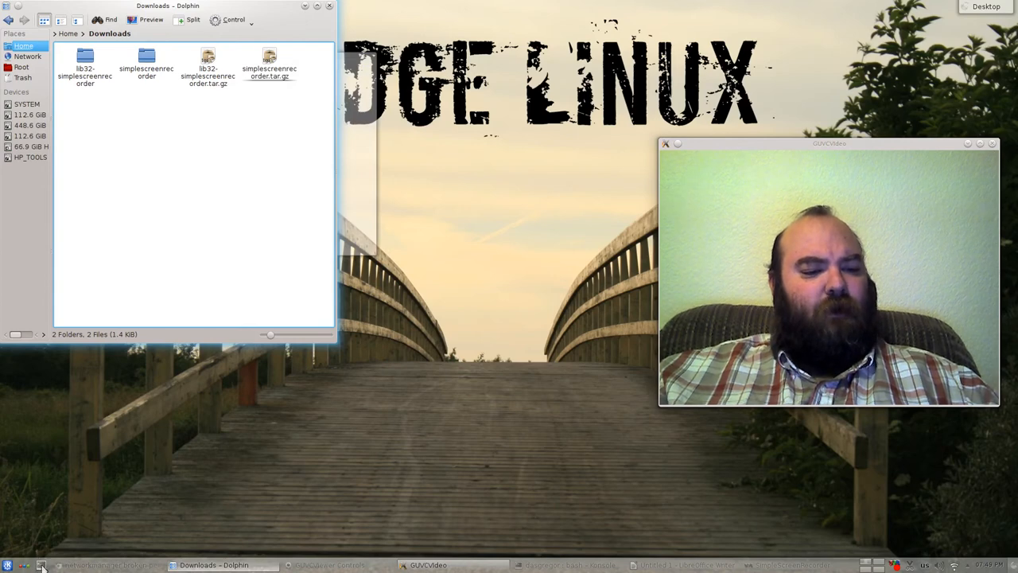
In a new Konsole, change directory to Downloads/simplescreenrecorder
click(565, 565)
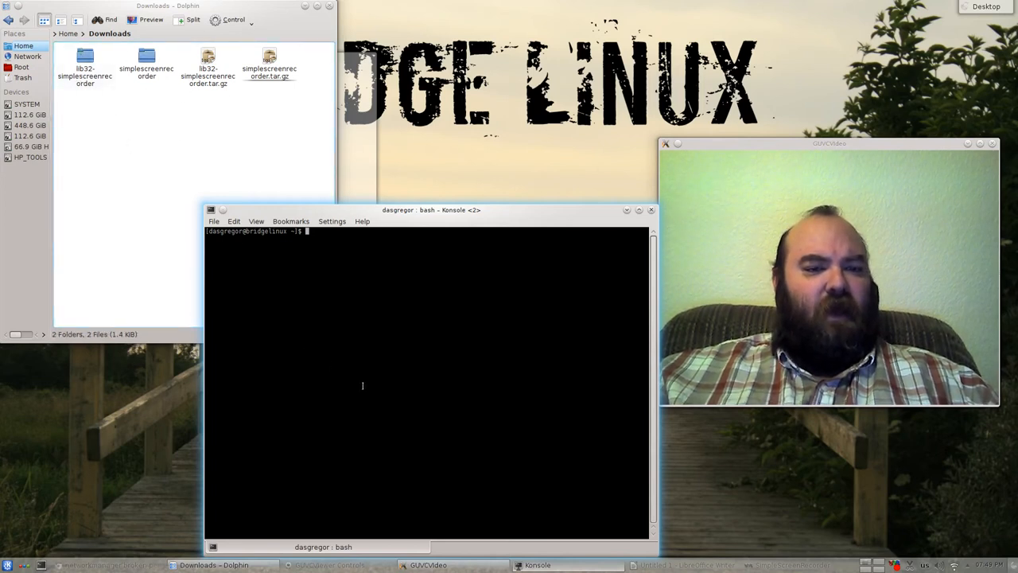
text(cd Dow)
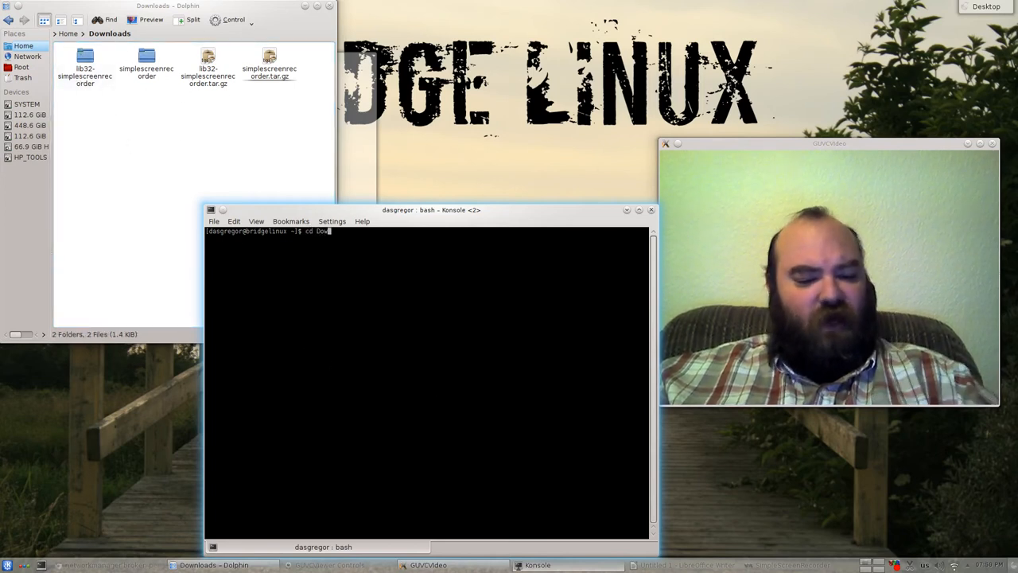
text(loads/)
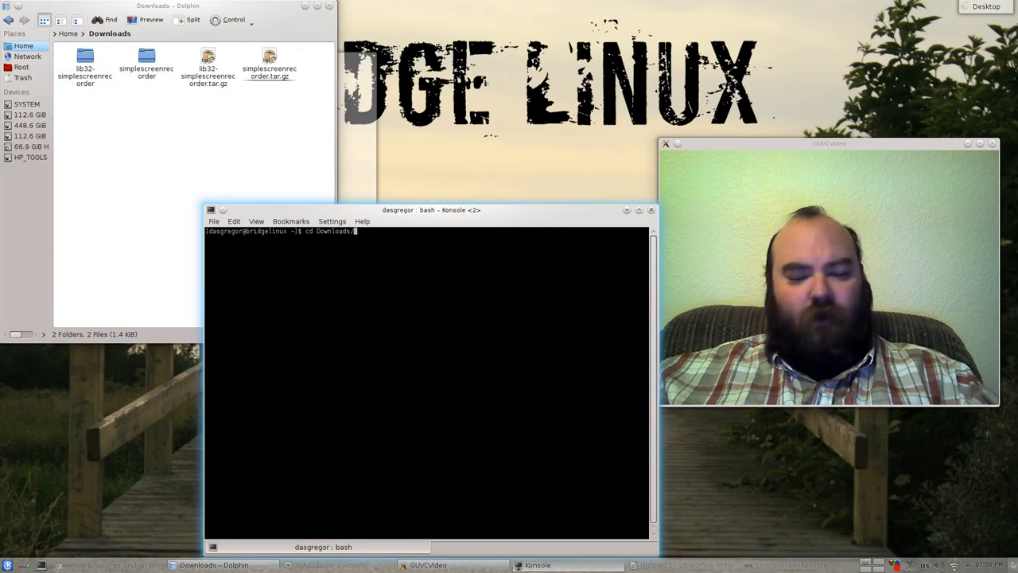
text(simplescreenrecorder)
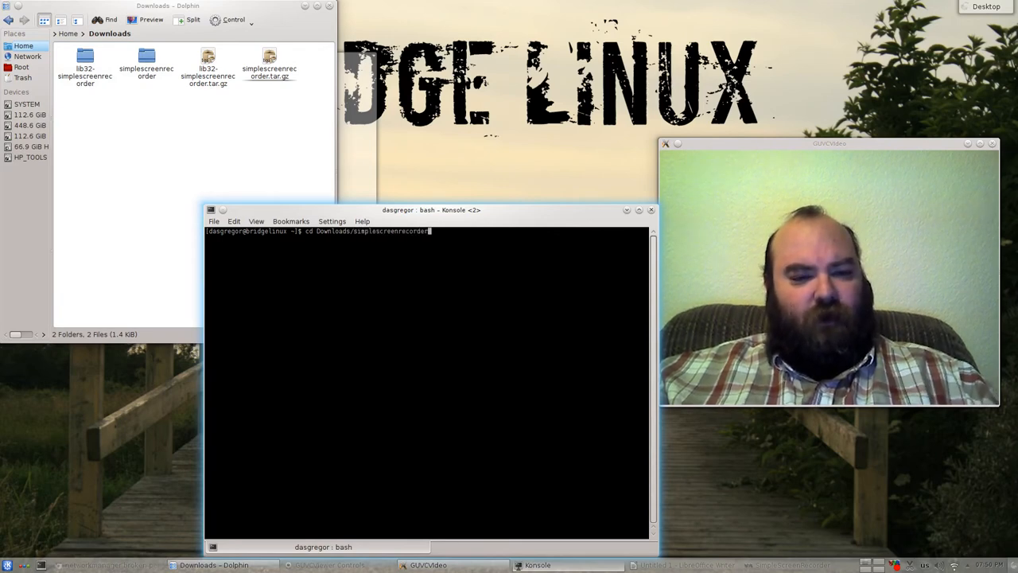
key(Return)
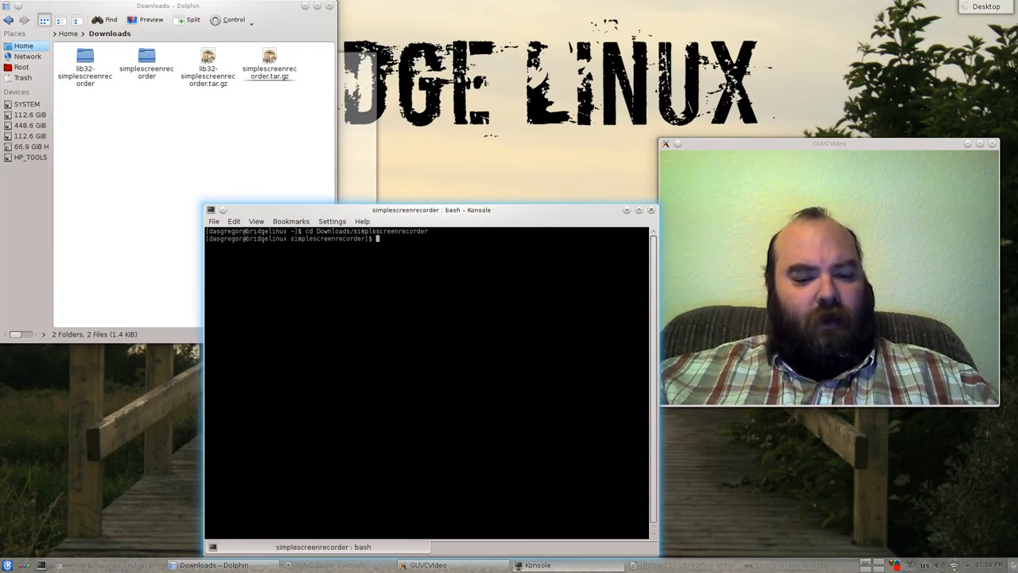
Run makepkg to build the simplescreenrecorder-0.1.2-1-x86_64.pkg.tar.xz package
text(makep)
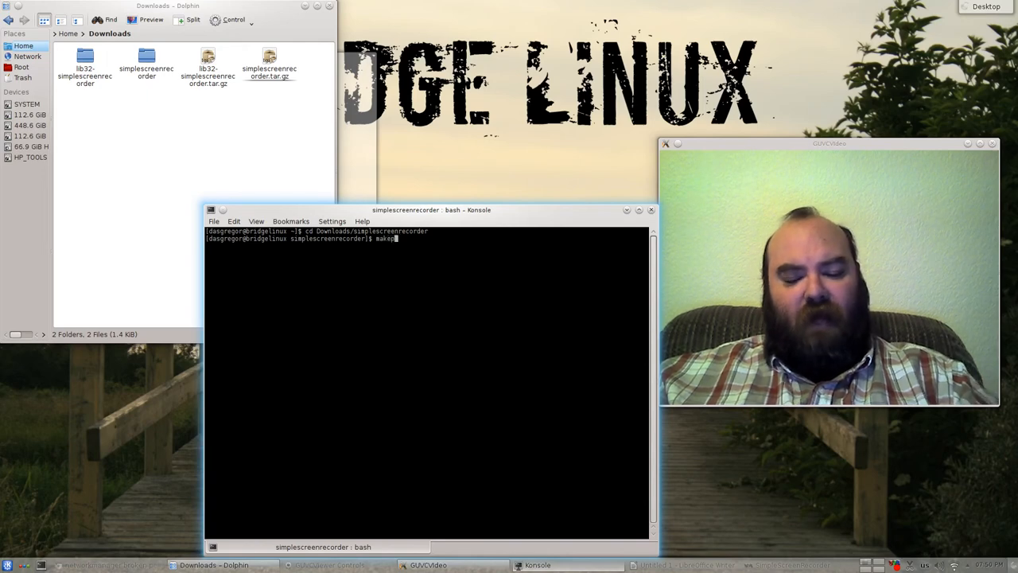
text(g)
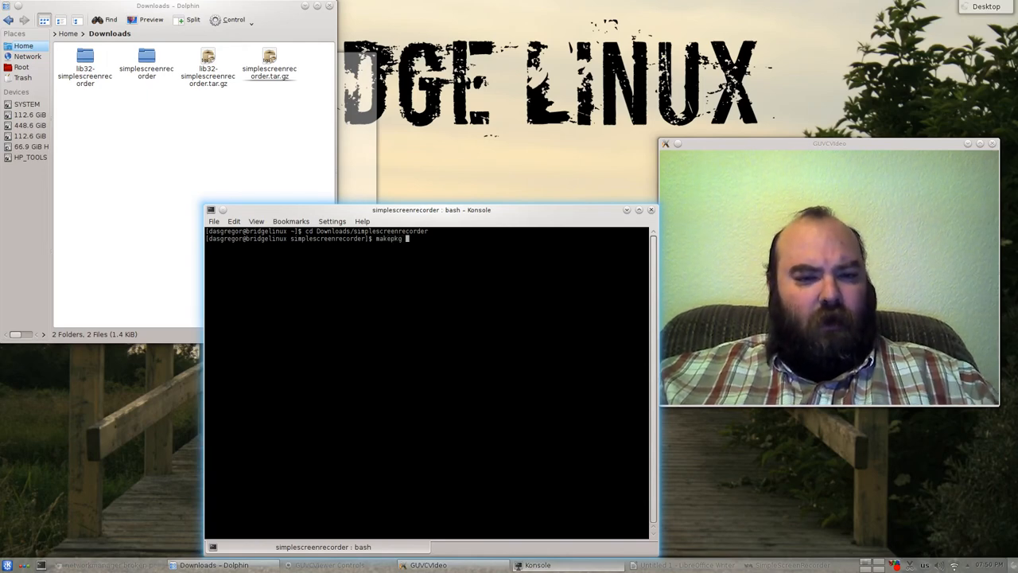
text(simplescreenrecorder)
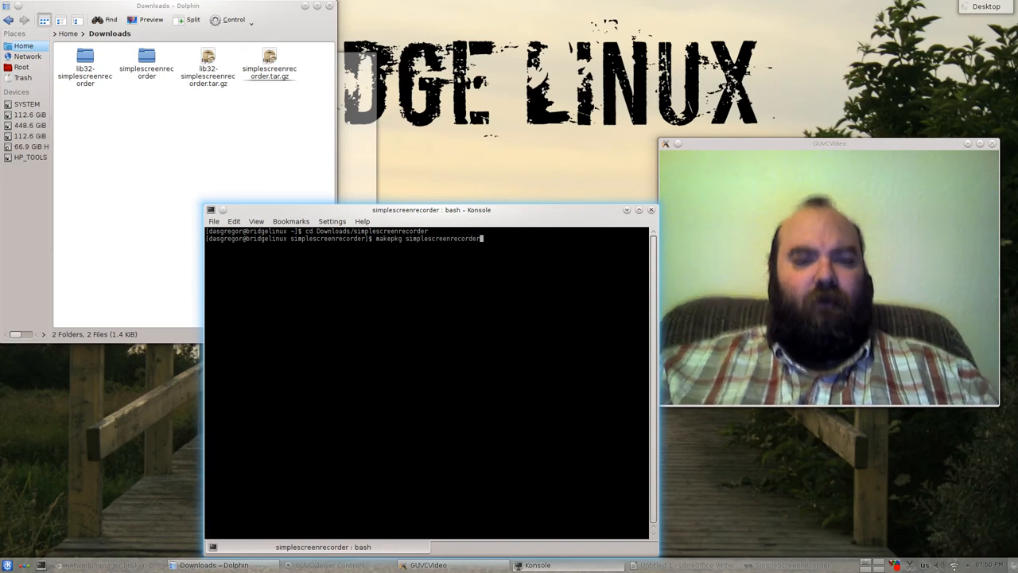
key(Return)
text(makepkg -s)
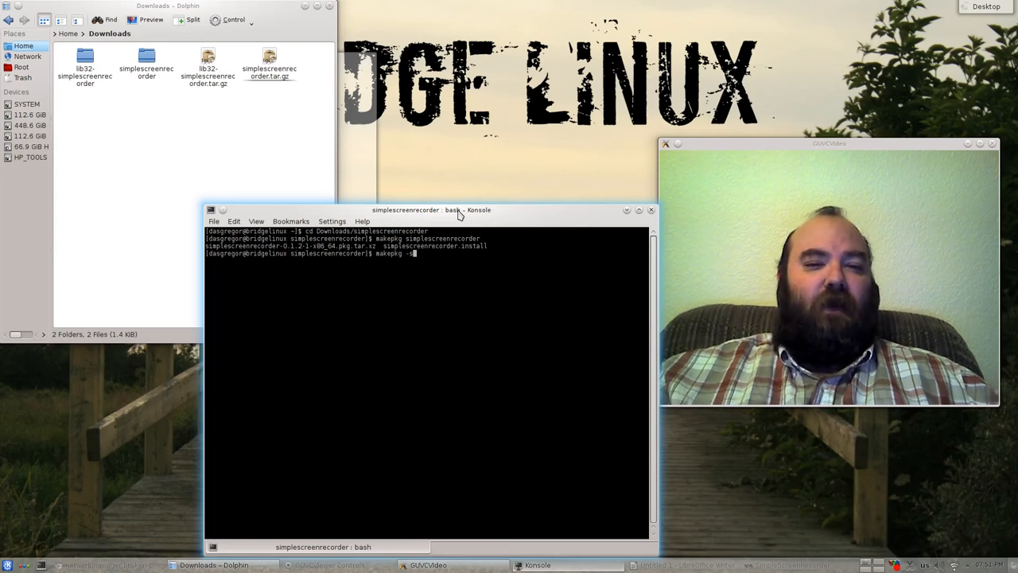
Minimize the Konsole window and move Dolphin's Downloads window to the screen centre
drag(431, 209, 417, 184)
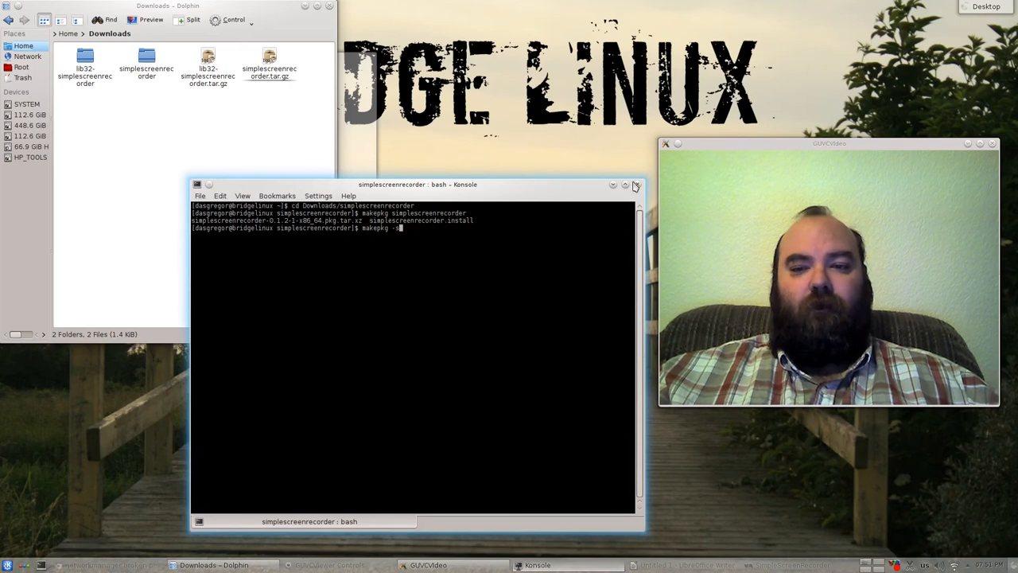
click(625, 185)
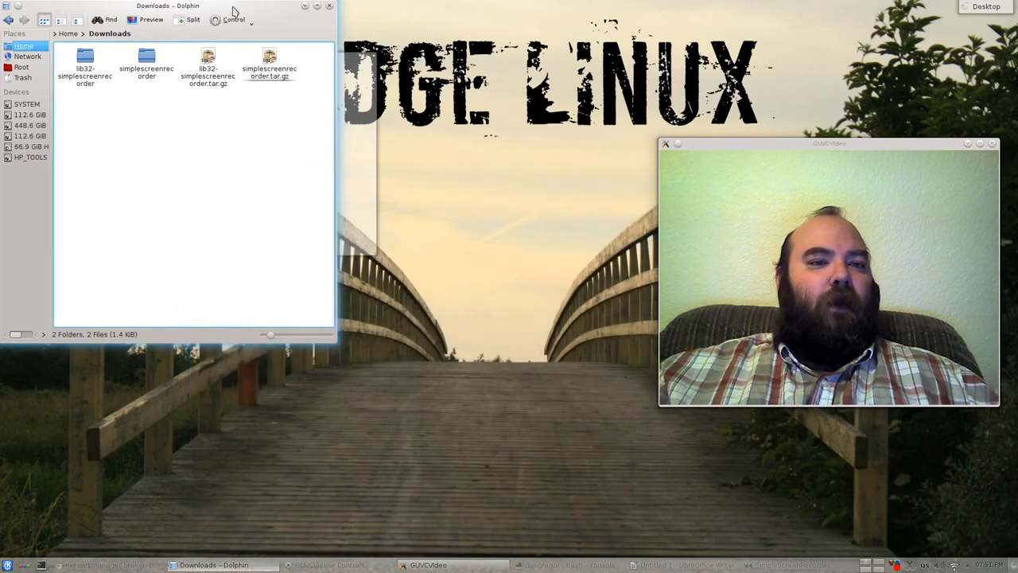
drag(167, 5, 419, 167)
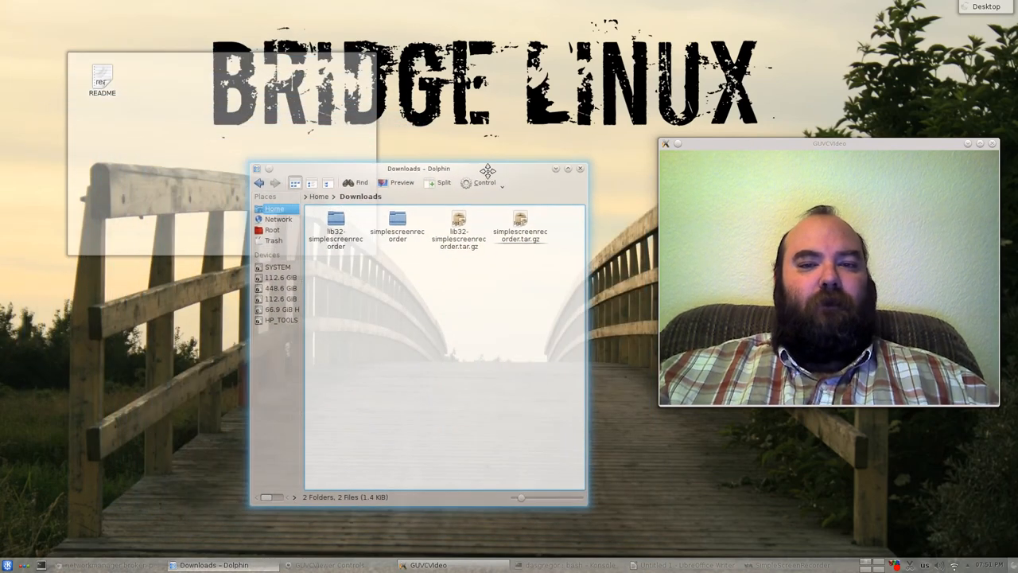